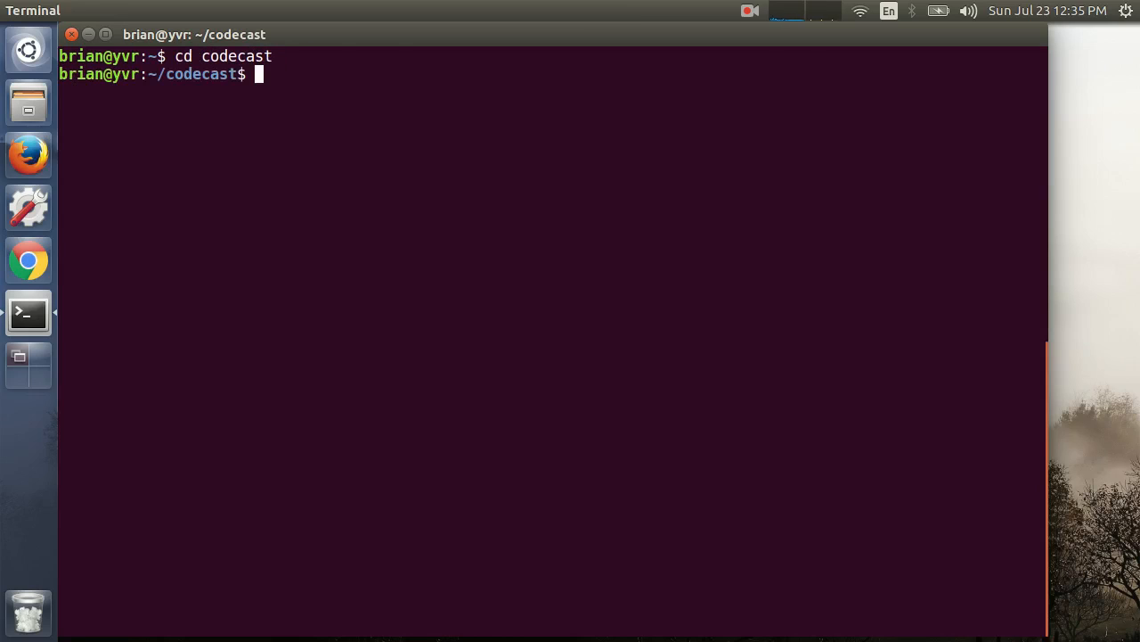
Create and enter folder 003, noting Episode 003 uses Hunter for gflags, glog and Boost Asio.
text(mkdir 003 && cd 003)
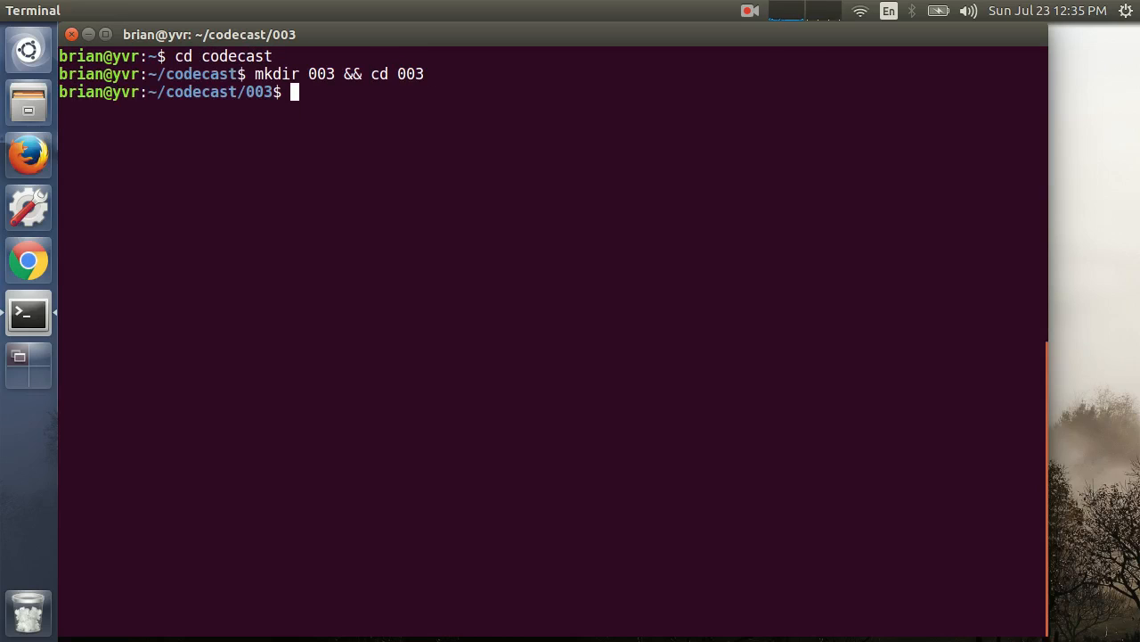
text(# Episode 003 - Intro to Asi)
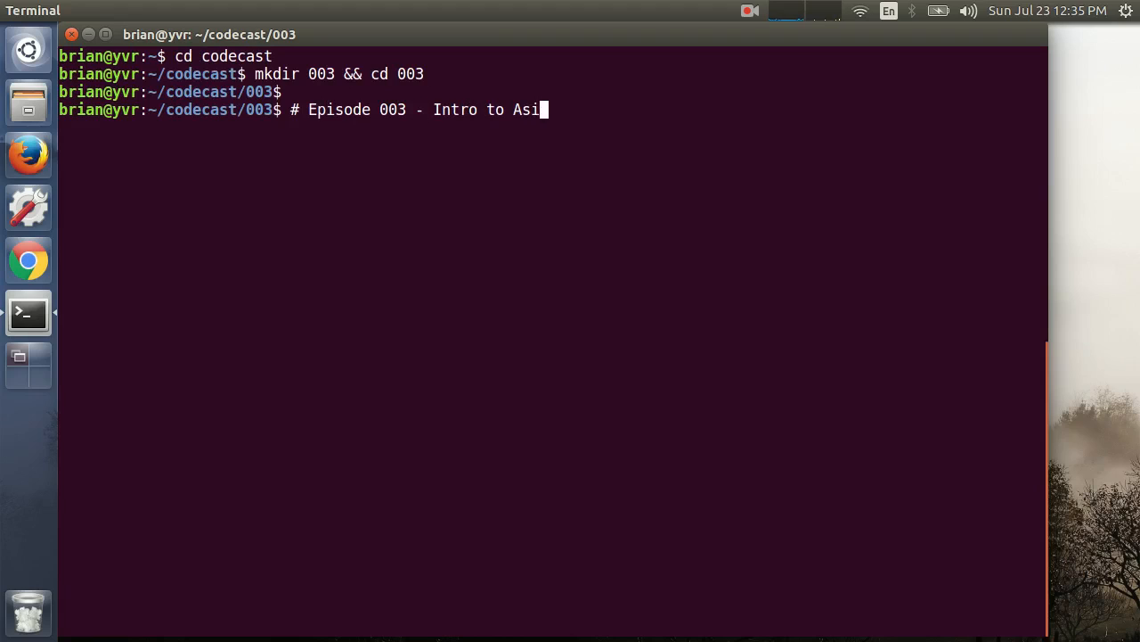
text(# Our script will create a skeleton projec)
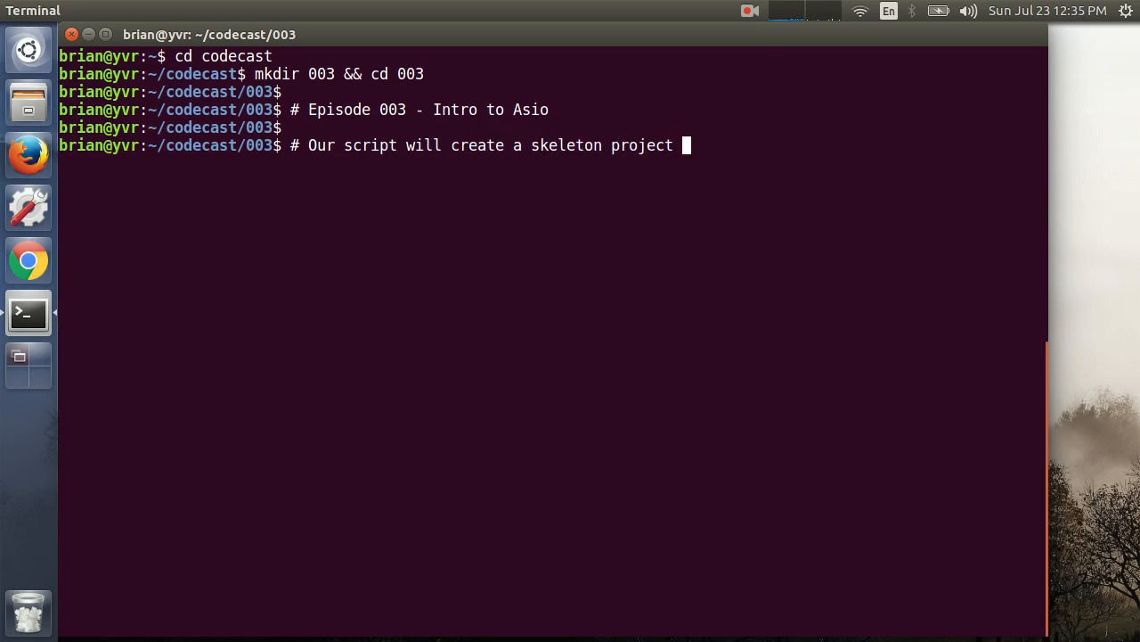
text(that uses Hunter to include gflags)
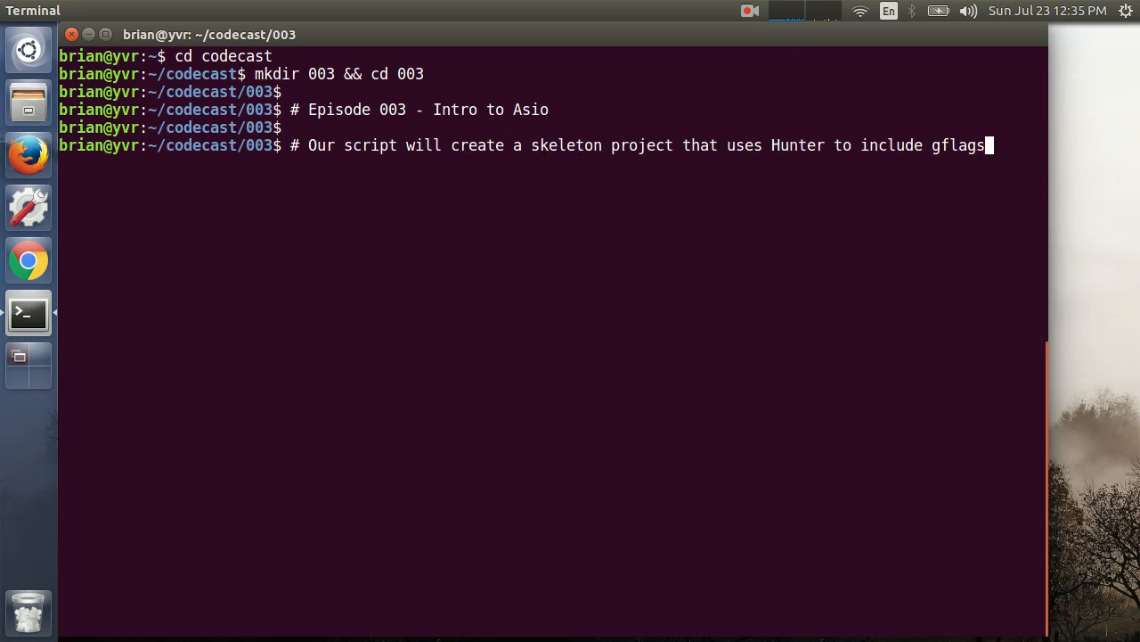
text(# and glog.  We will als)
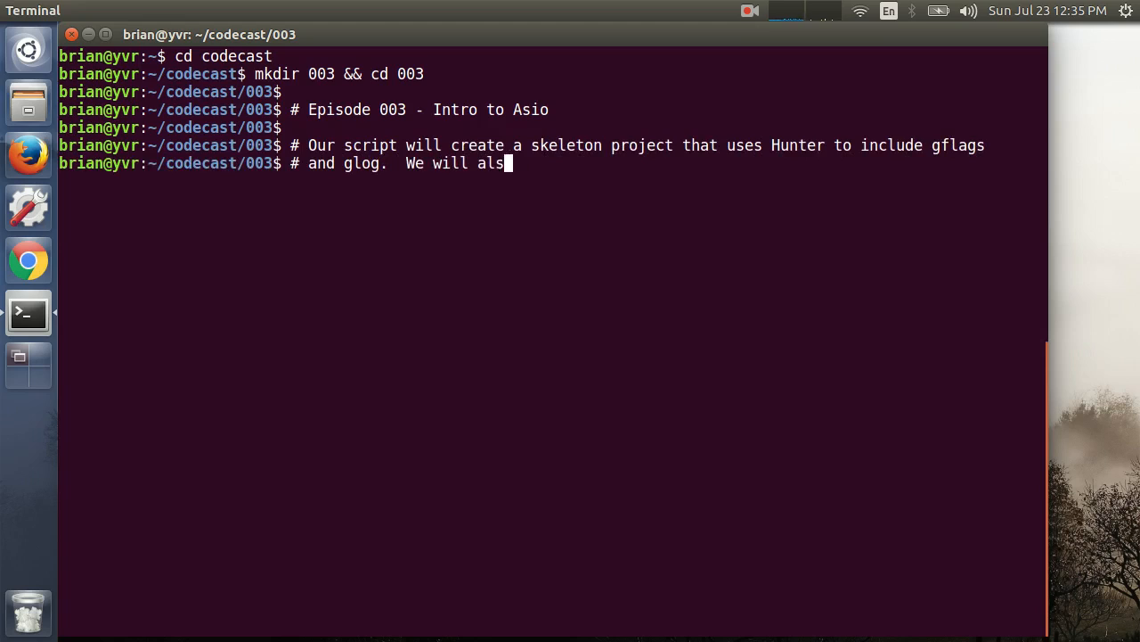
text(o need Boost Asio for this episode)
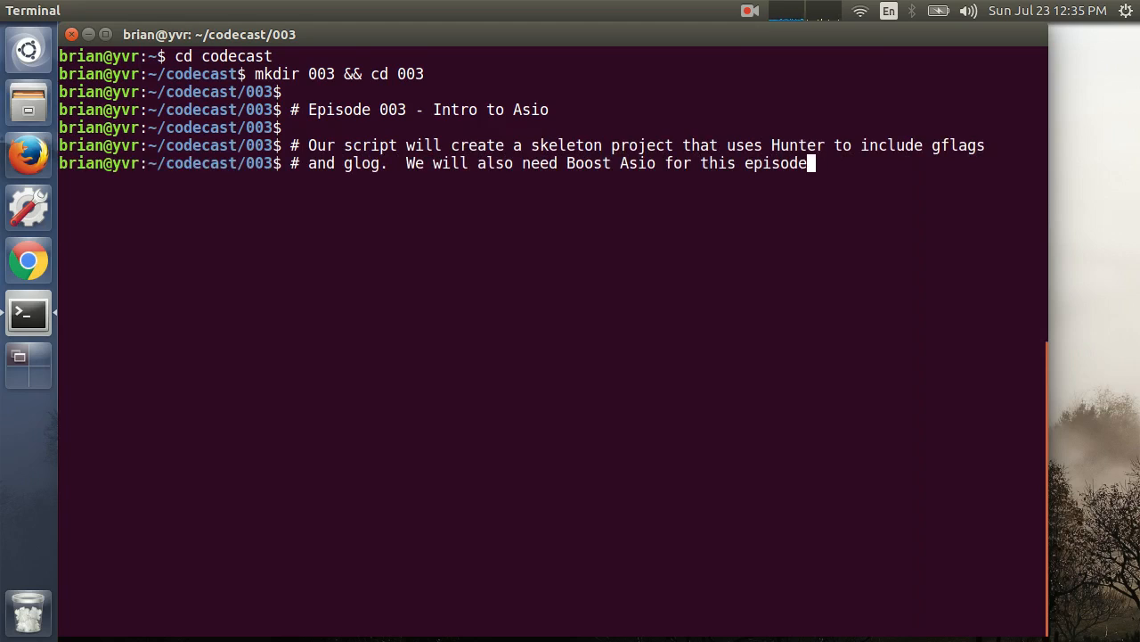
Run ../tools/make_skeleton.sh . codecast003 codecast003_io_service to scaffold the project.
text(../tools/make_skel)
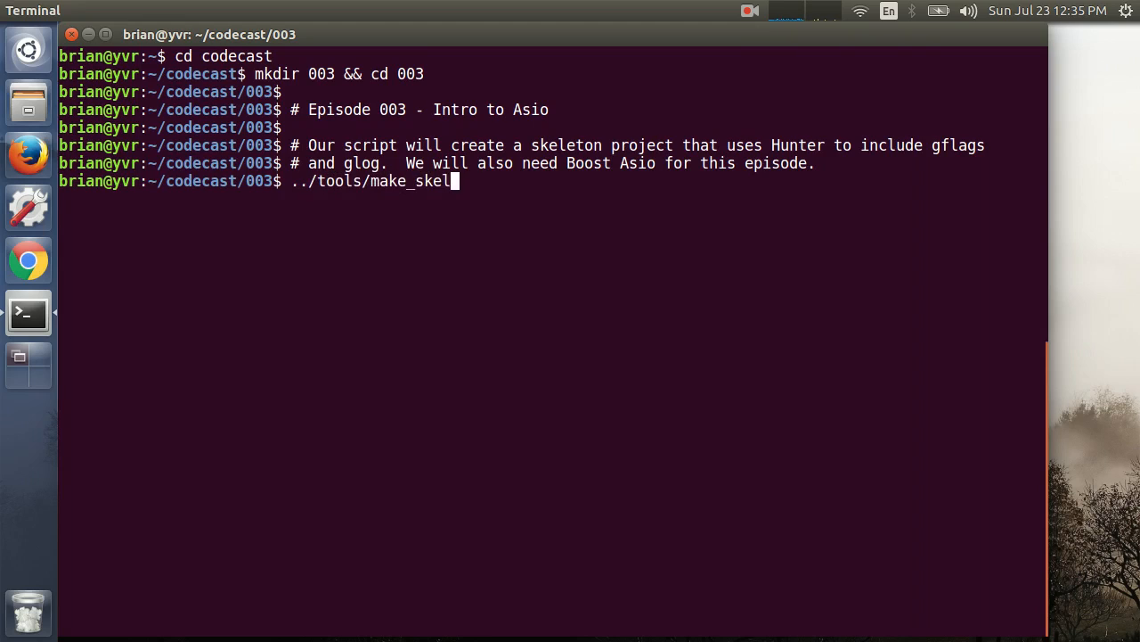
text(eton.sh . codecast003 codecast003_i)
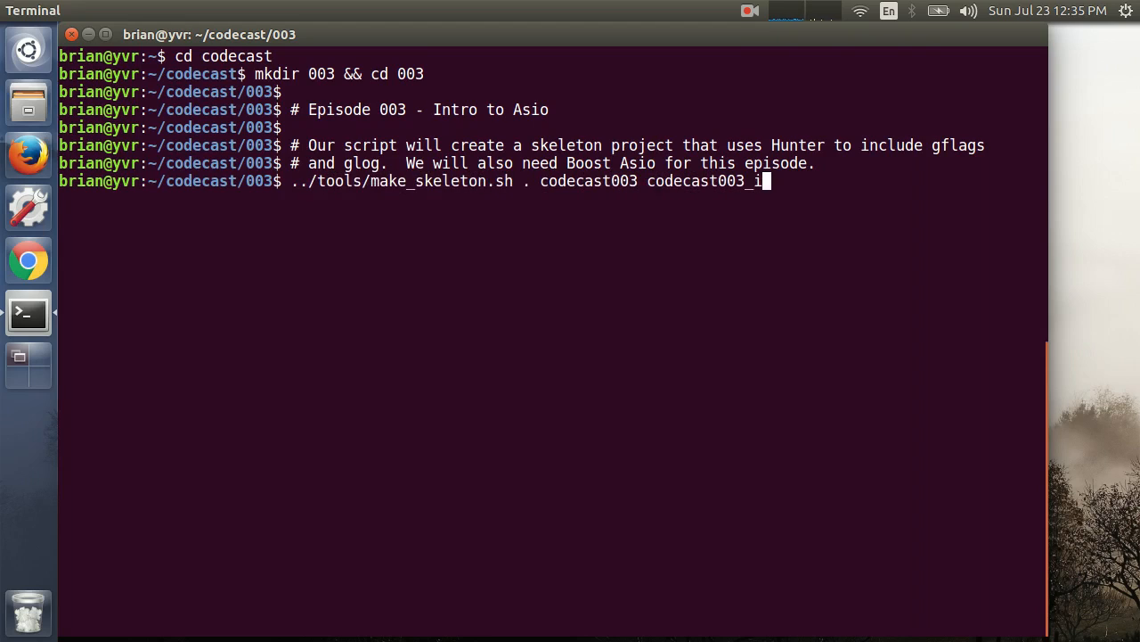
text(o_service)
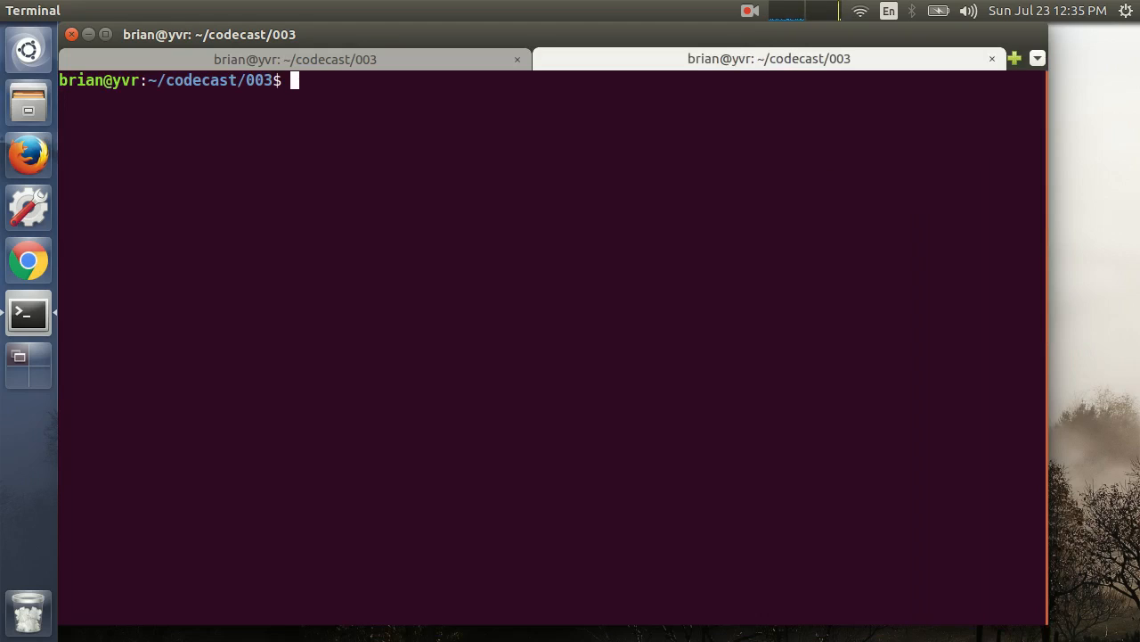
Edit CMakeLists.txt in Emacs: add Boost system package, link it and require cxx_lambdas for codecast003_io_service.
text(emacs -nw CMakeLists.)
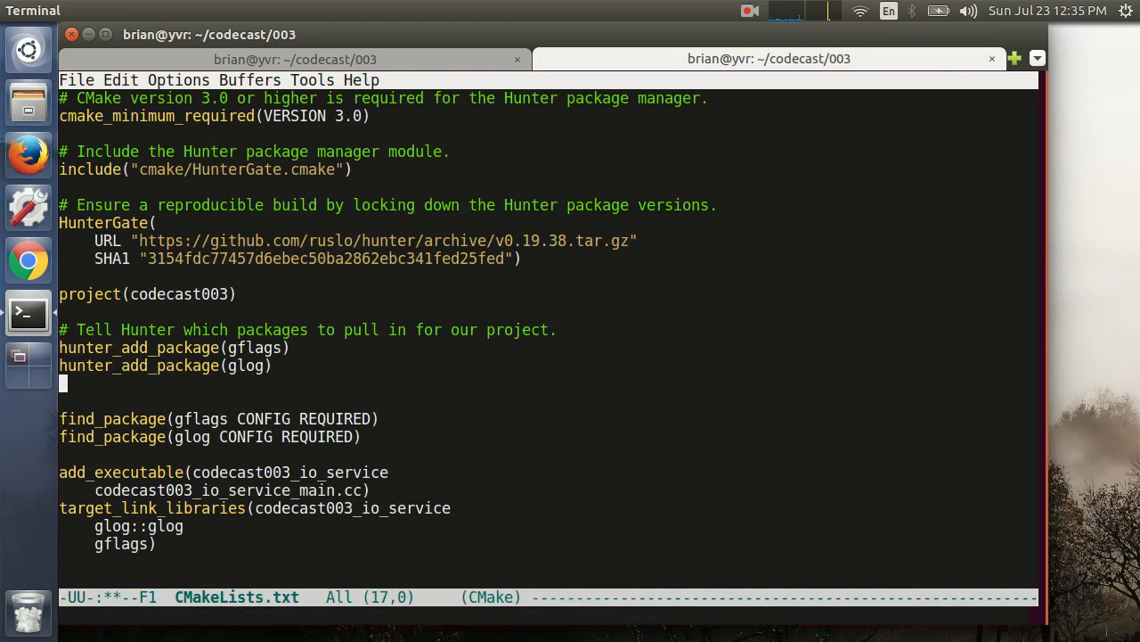
text(hunter_add_package(Boost COMPONENTS system)
text(Boost::system)
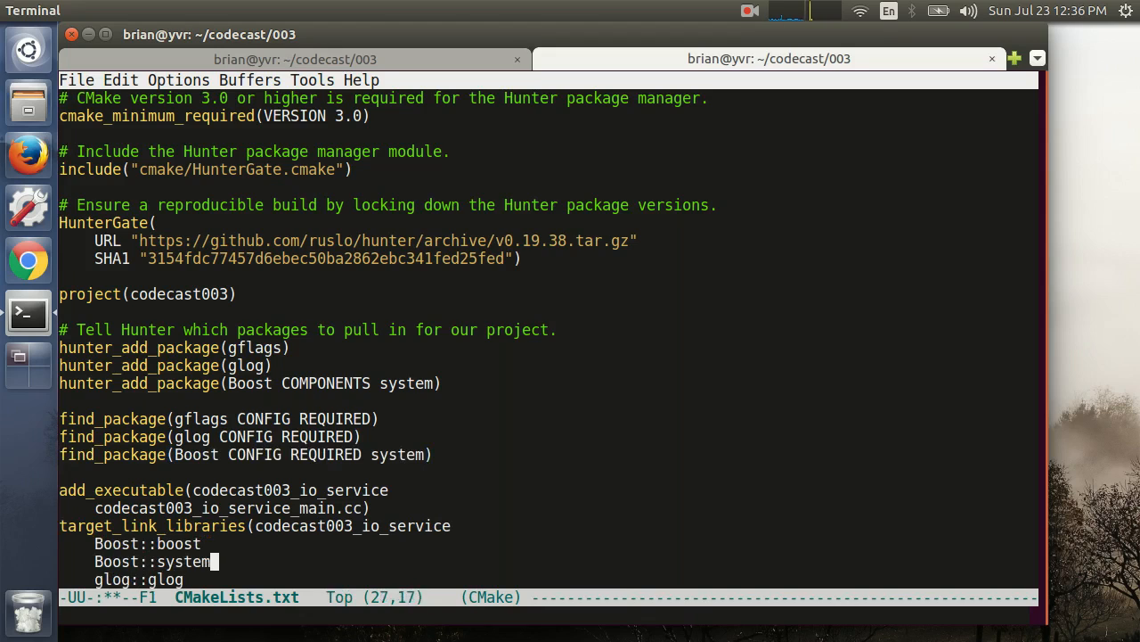
text(gflags))
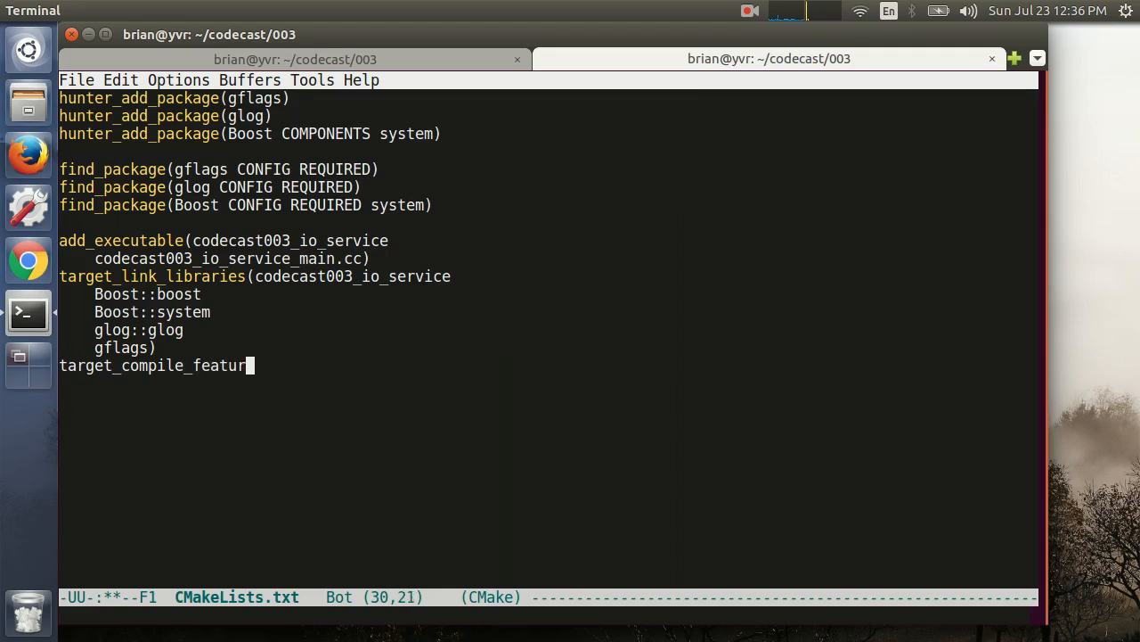
text(es(codecast003_io_service)
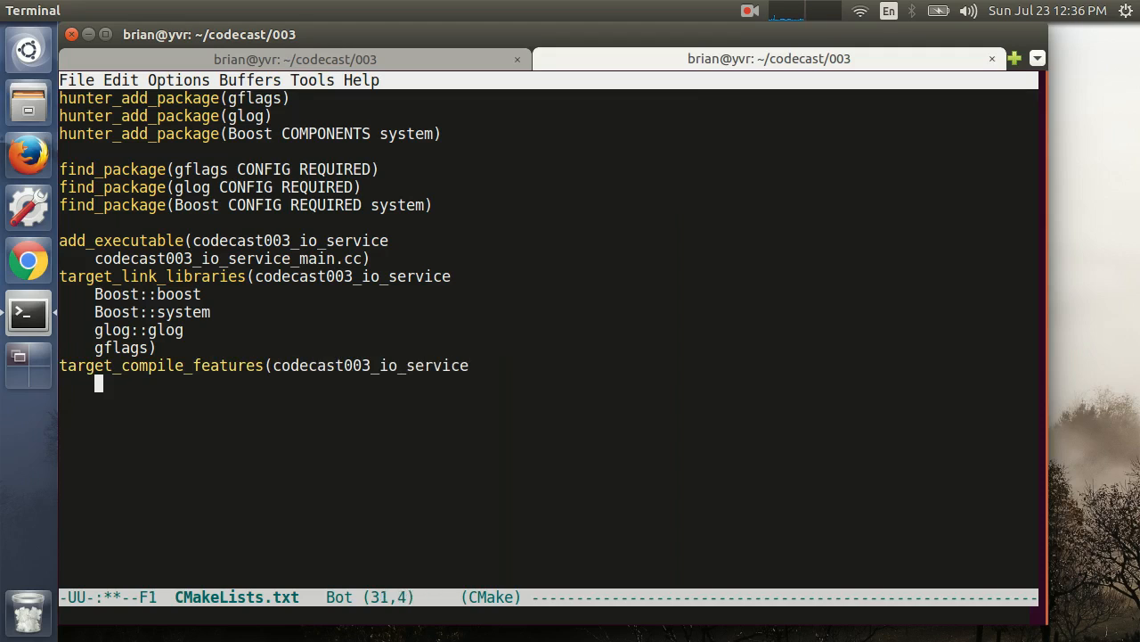
text(PRIVATE cxx_lambdas))
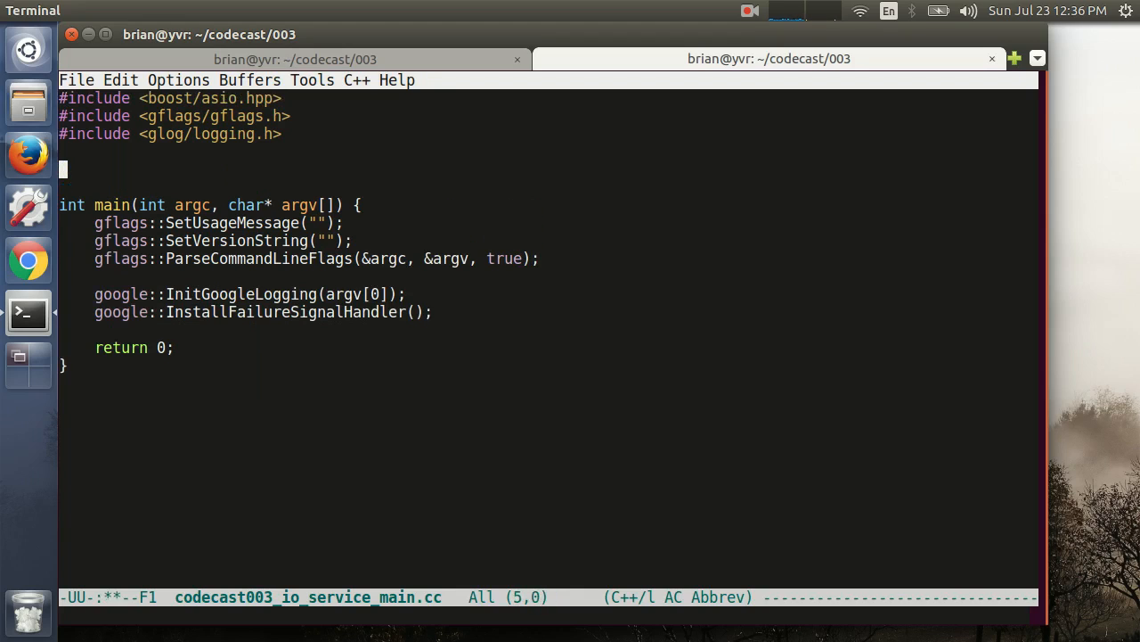
Add iostream, a run_io_service bool flag and an io_service posting a "Running async method" lambda.
text(#include <iostream>)
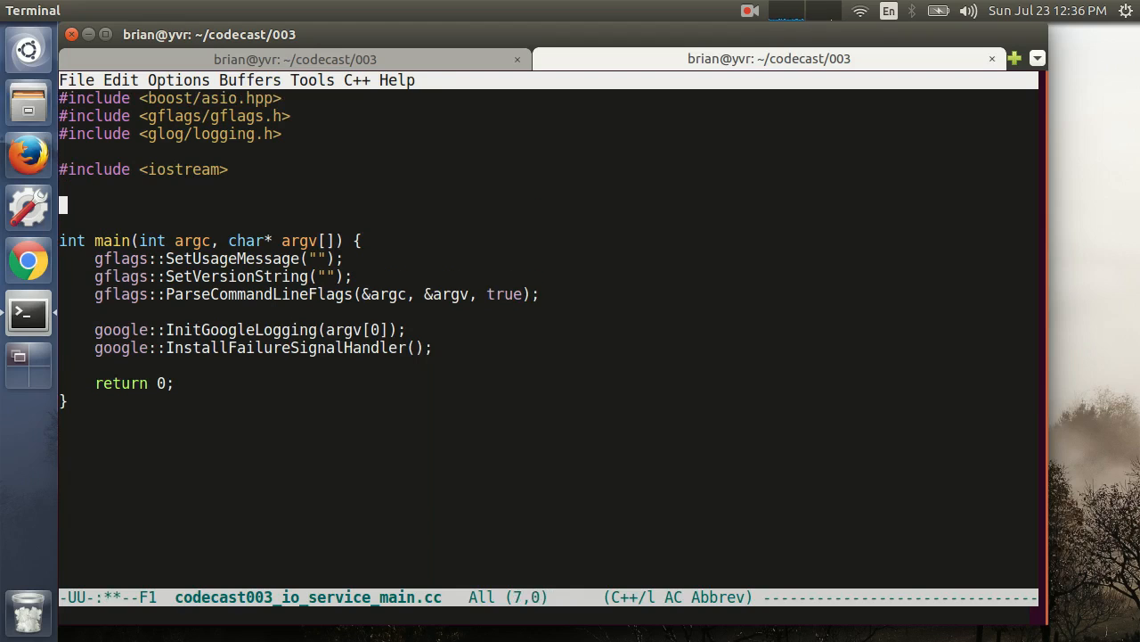
text(// This flag will let us turn)
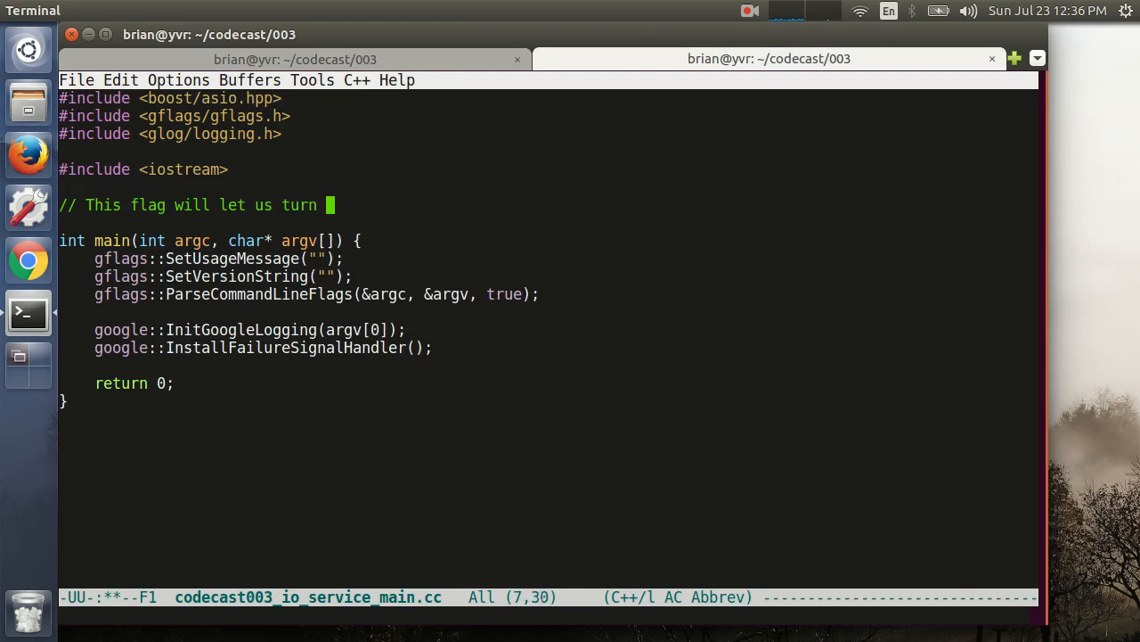
text(off the io_service to demostrate how async method)
text(DEFINE_bool(run_io_service, true, "Run the io_se)
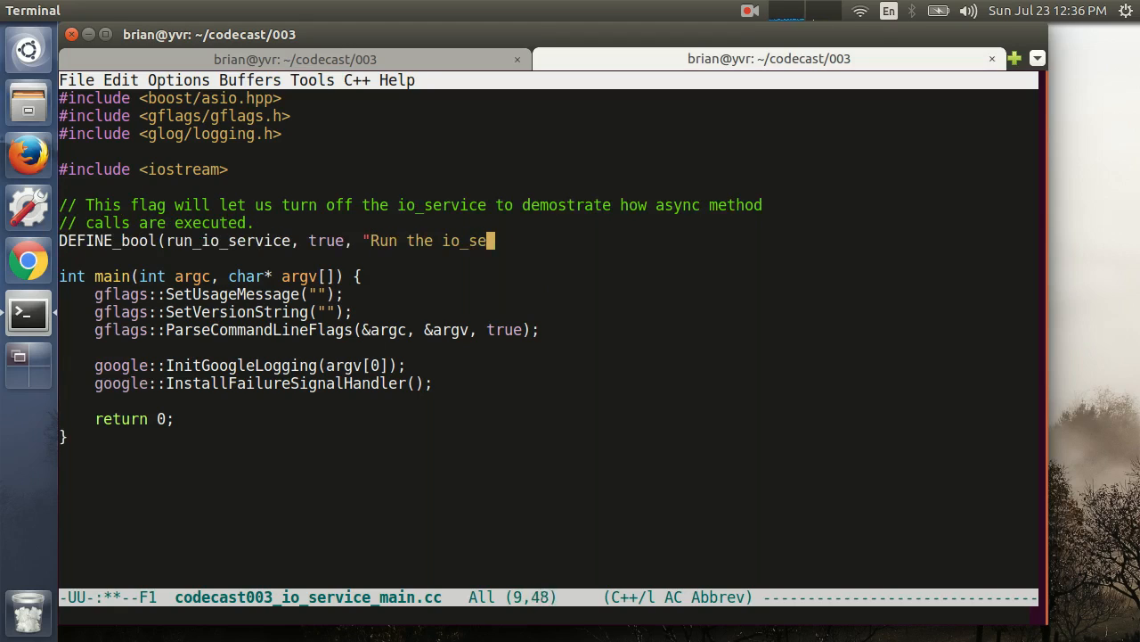
text(rvice object.");)
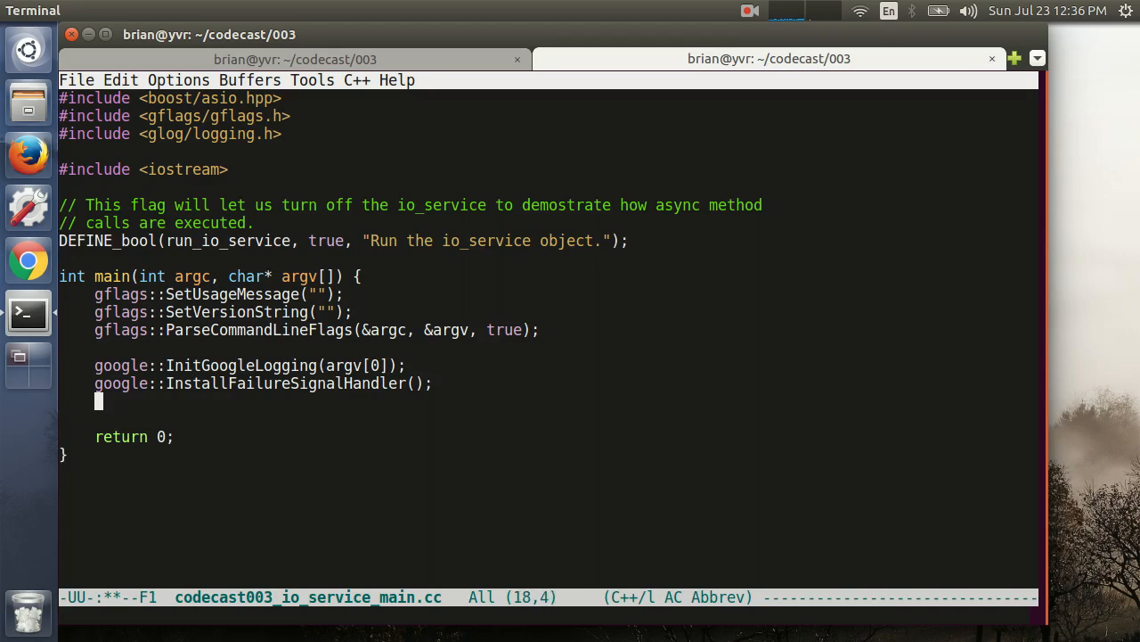
text(boost::asio::io_service)
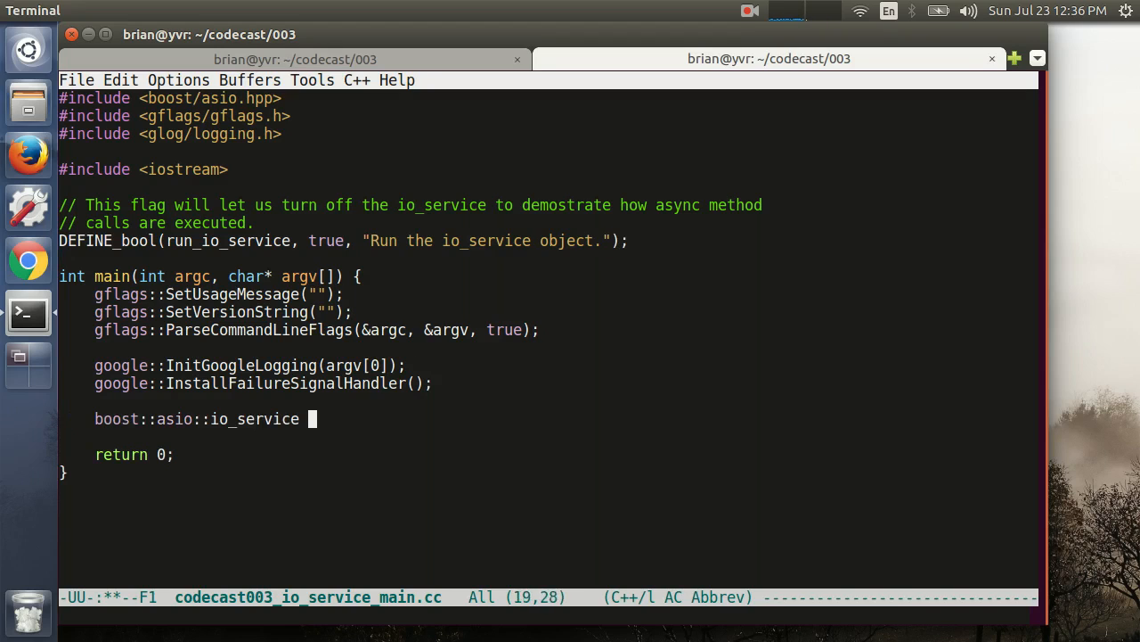
text(io_service;)
text(std::cout << ")
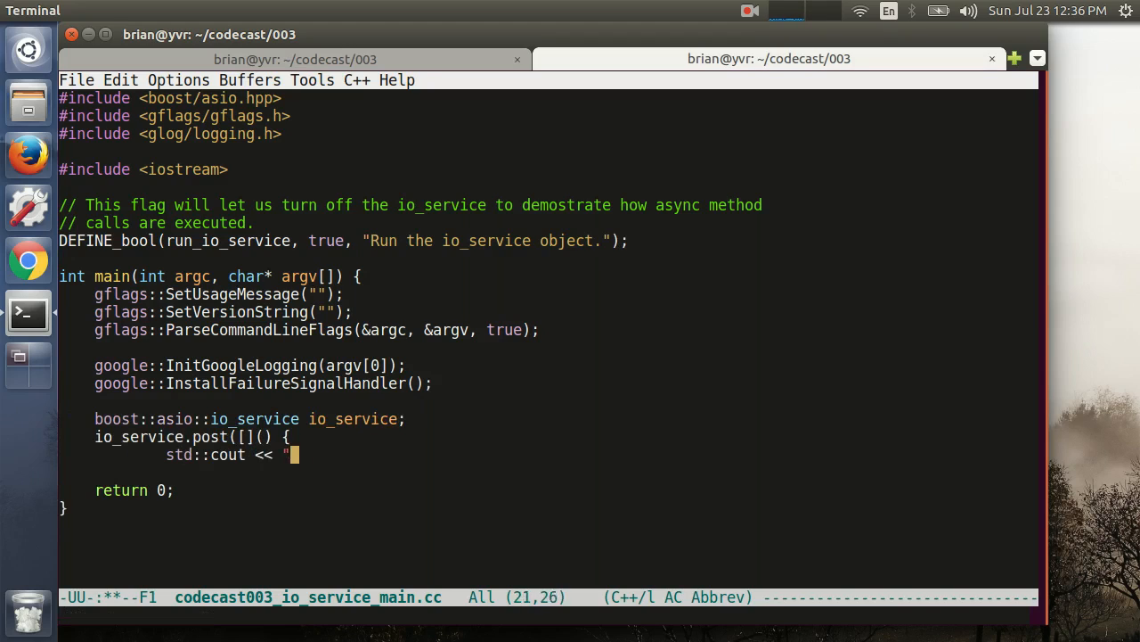
text(Running async method" << std::endl;)
text(});)
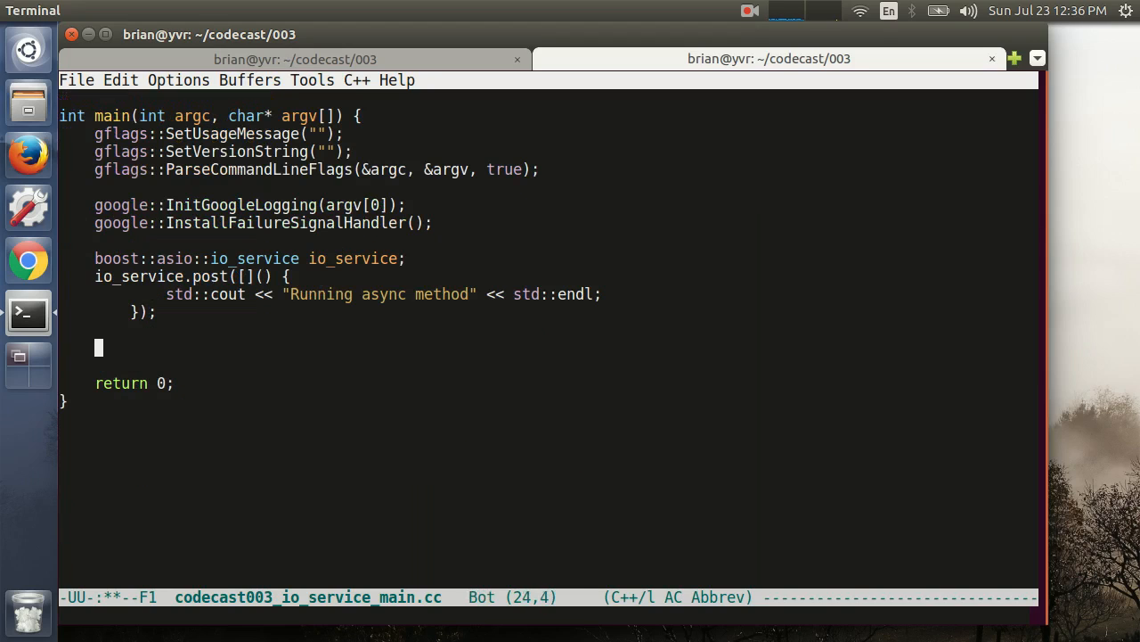
Wrap io_service.run() in an if on FLAGS_run_io_service printing Before/After io_service::run lines.
text(if (FLAGS_run_io_service) {)
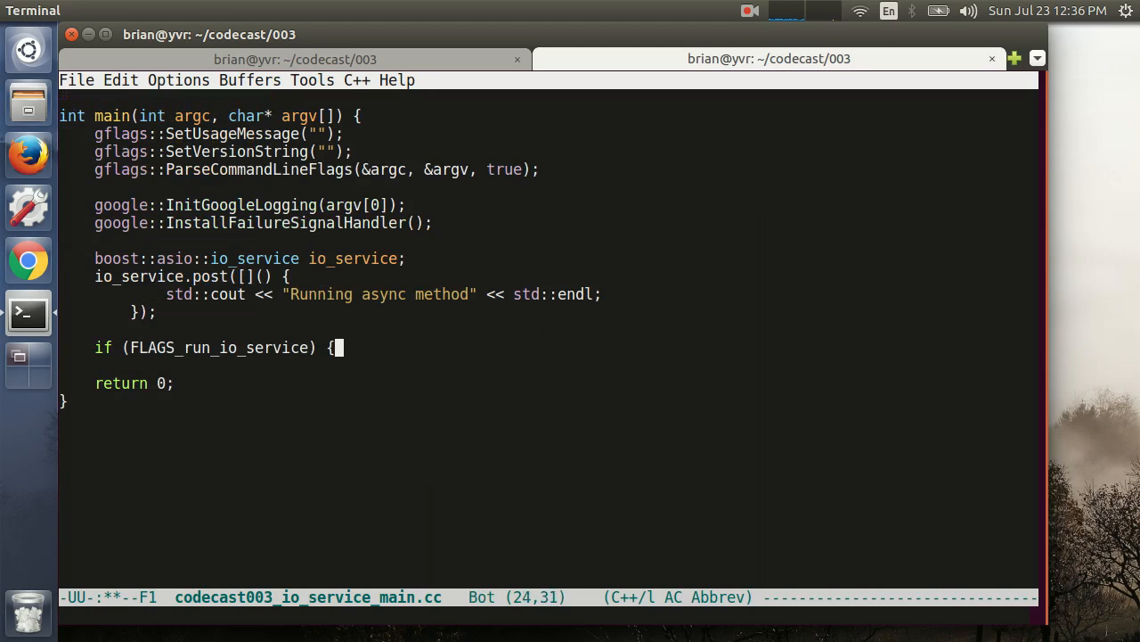
text(std::cout << "Before io_)
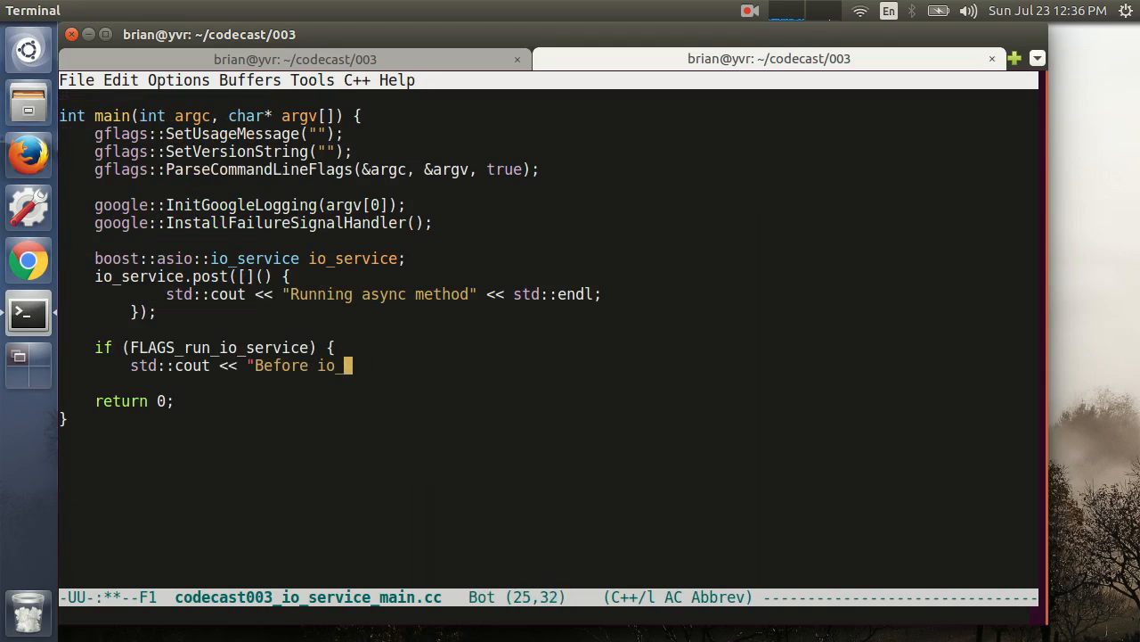
text(service::run" << std::endl;)
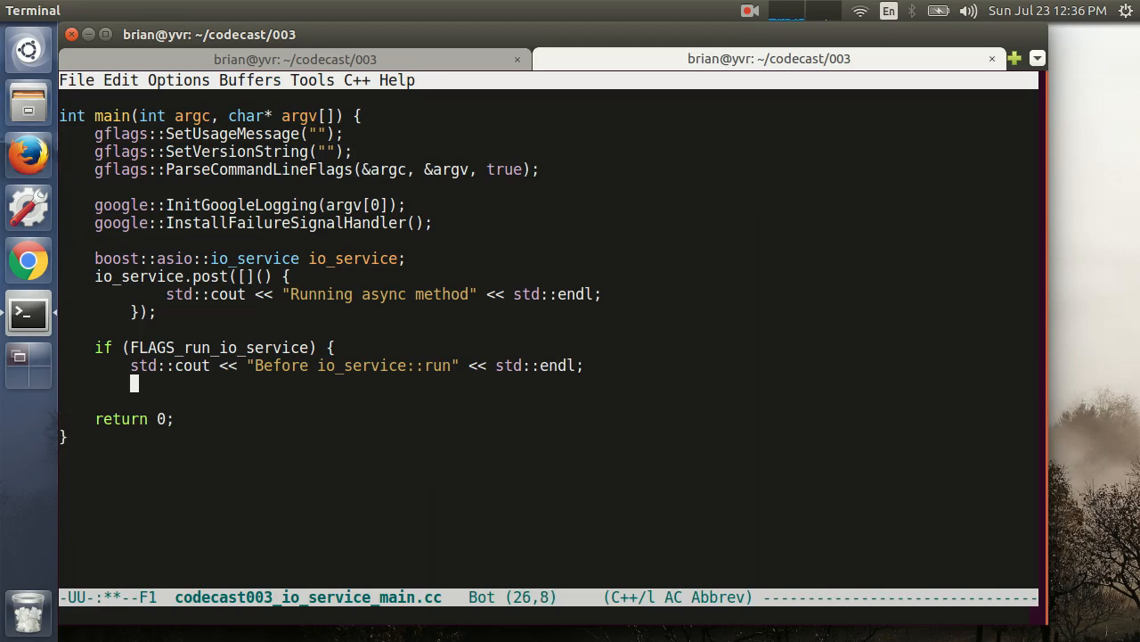
text(std::cout << "--------" << std::endl;)
text(io_service.run();)
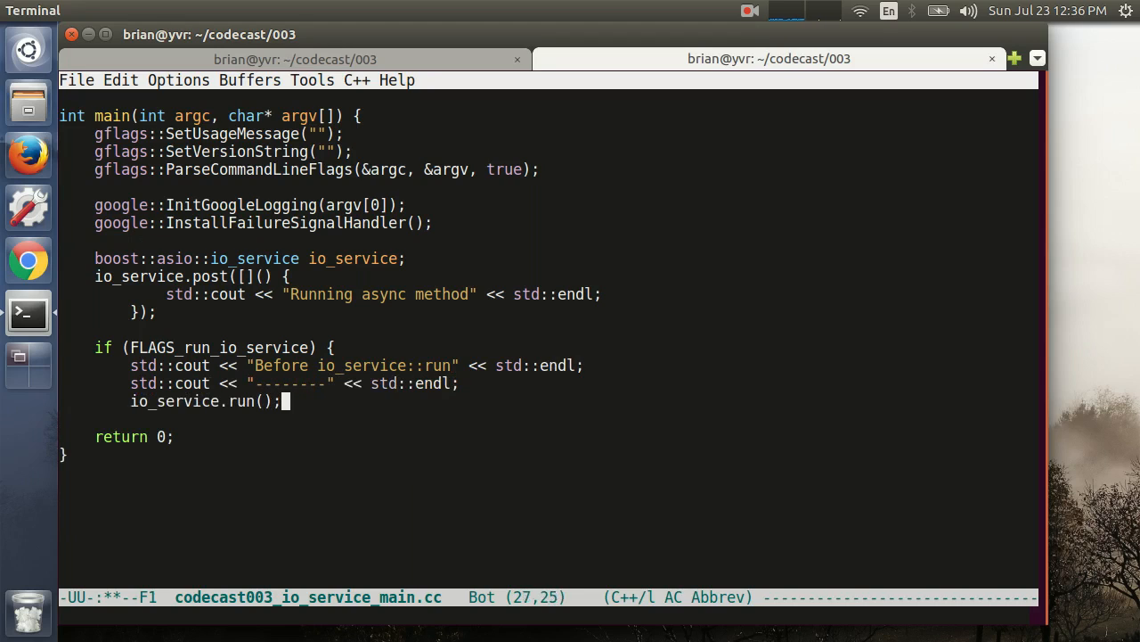
text(std::cout << "--------" << std::endl;)
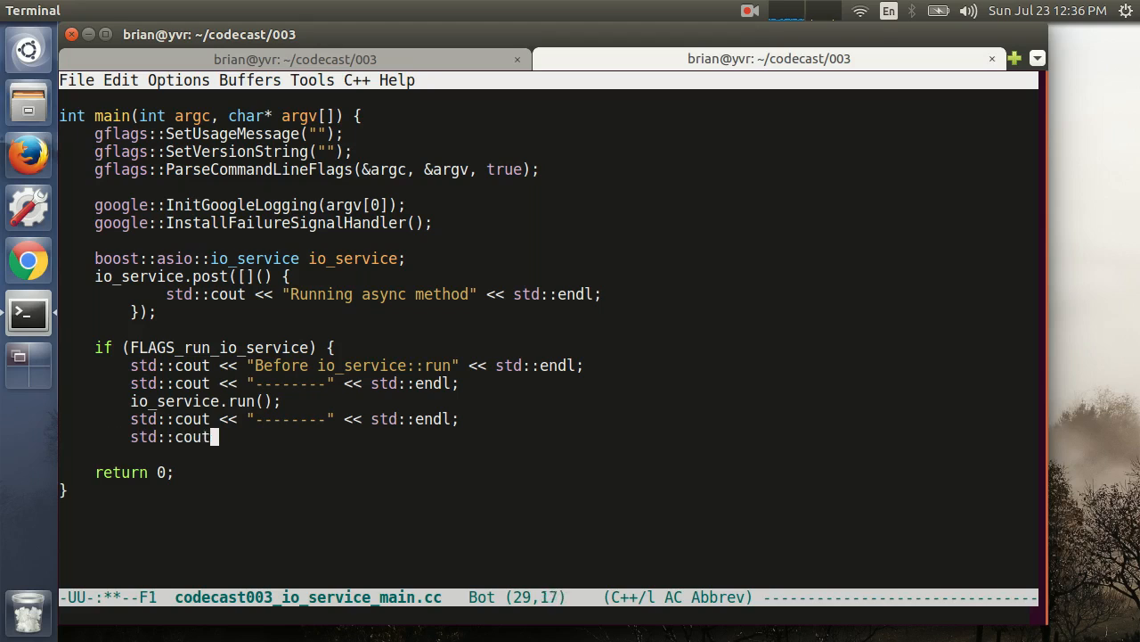
text(<< "After io_service::run" << std)
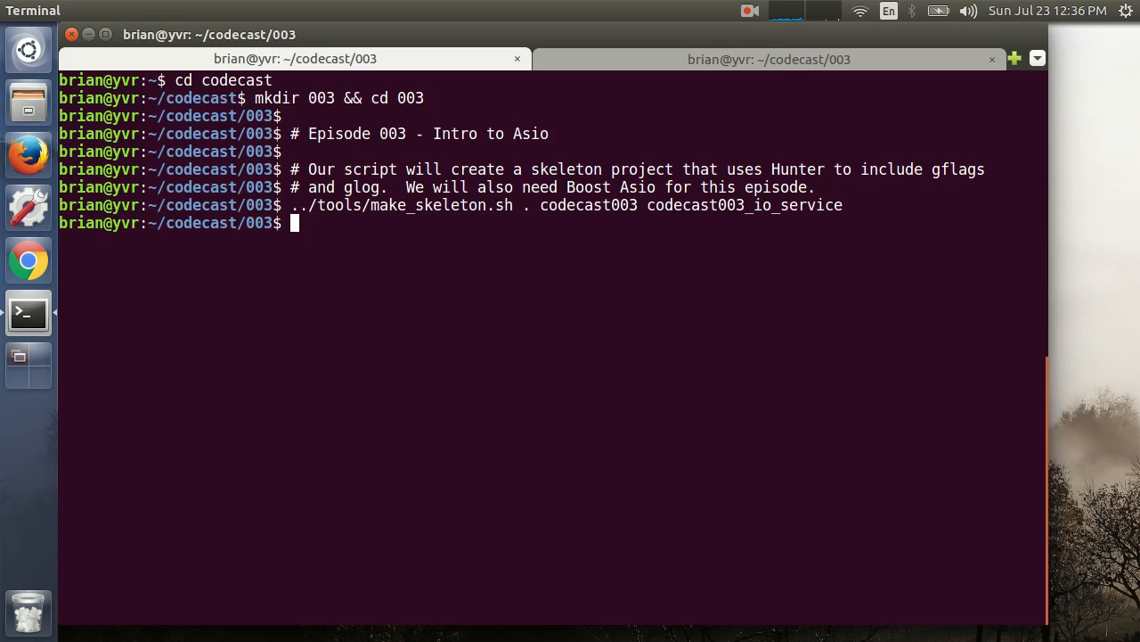
Create a build folder, configure it with cmake -DHUNTER_R... and compile with make.
text(mkdir build && c)
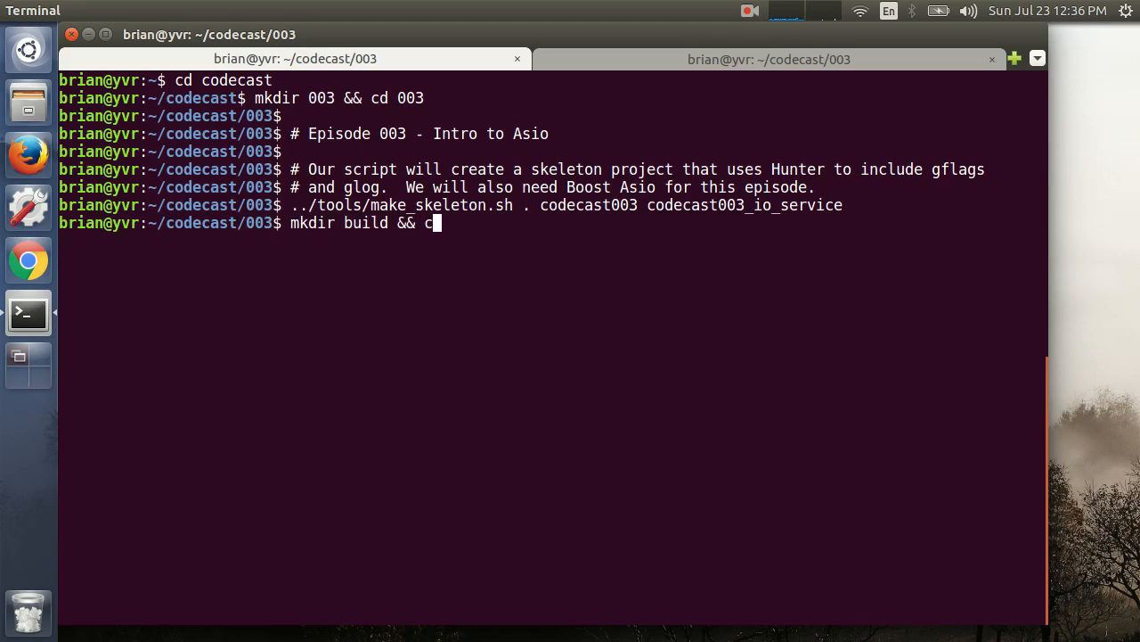
text(cmake -DHUNTER_R)
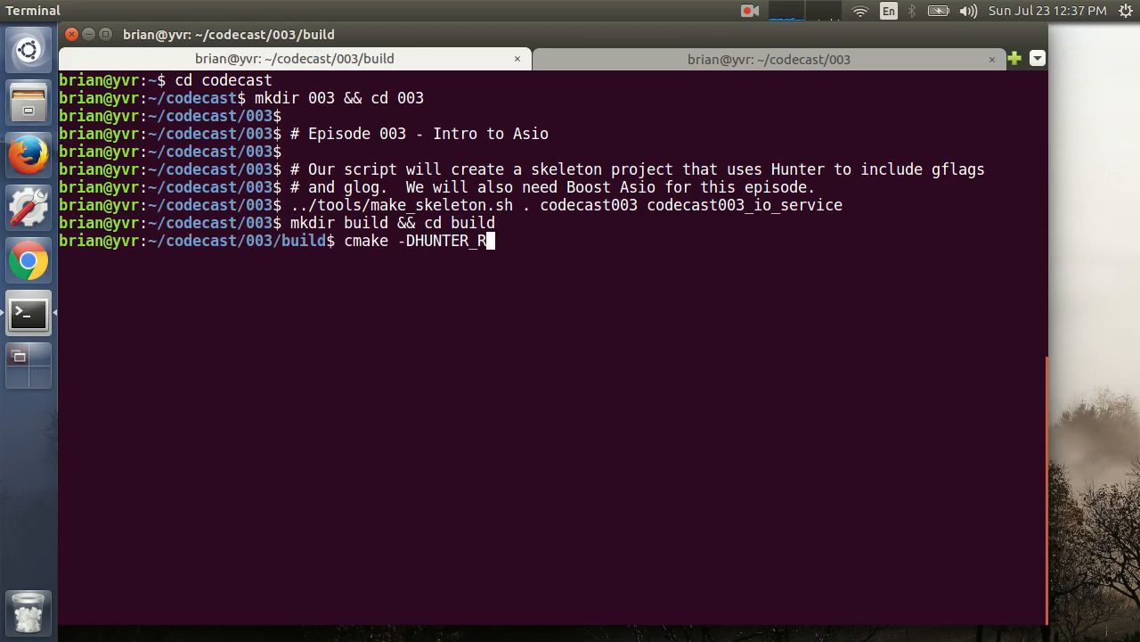
key(Return)
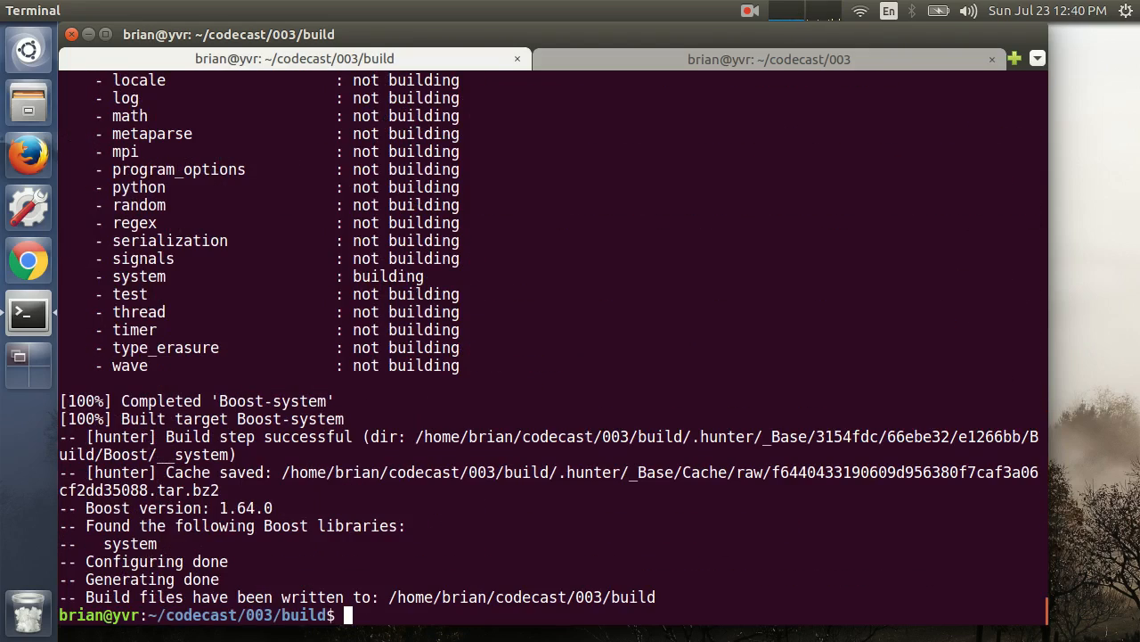
text(make)
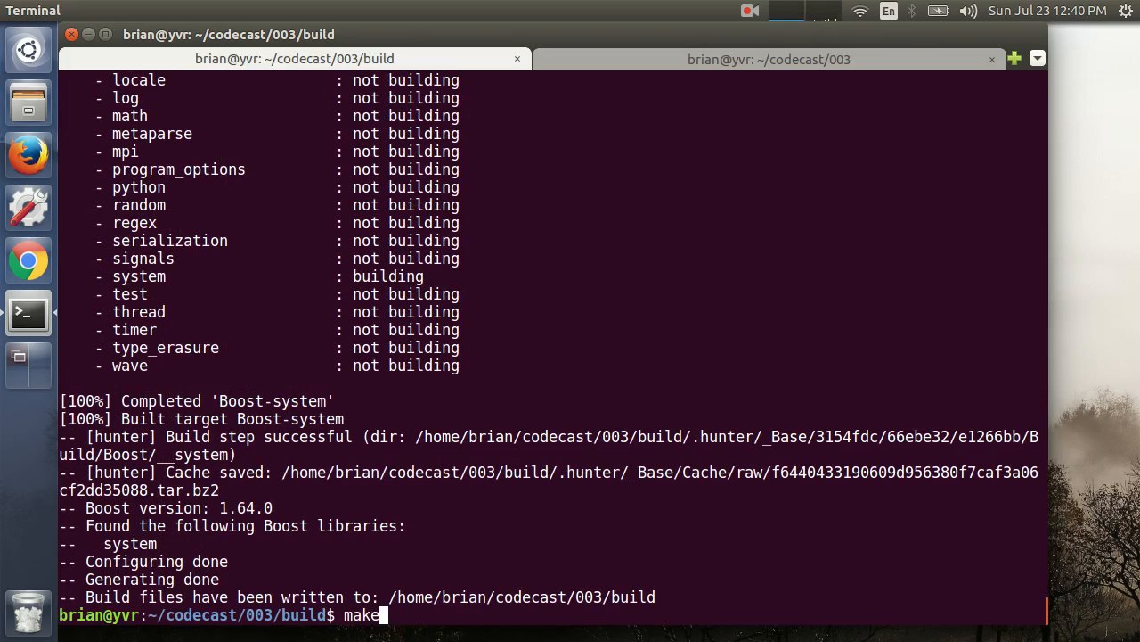
key(Return)
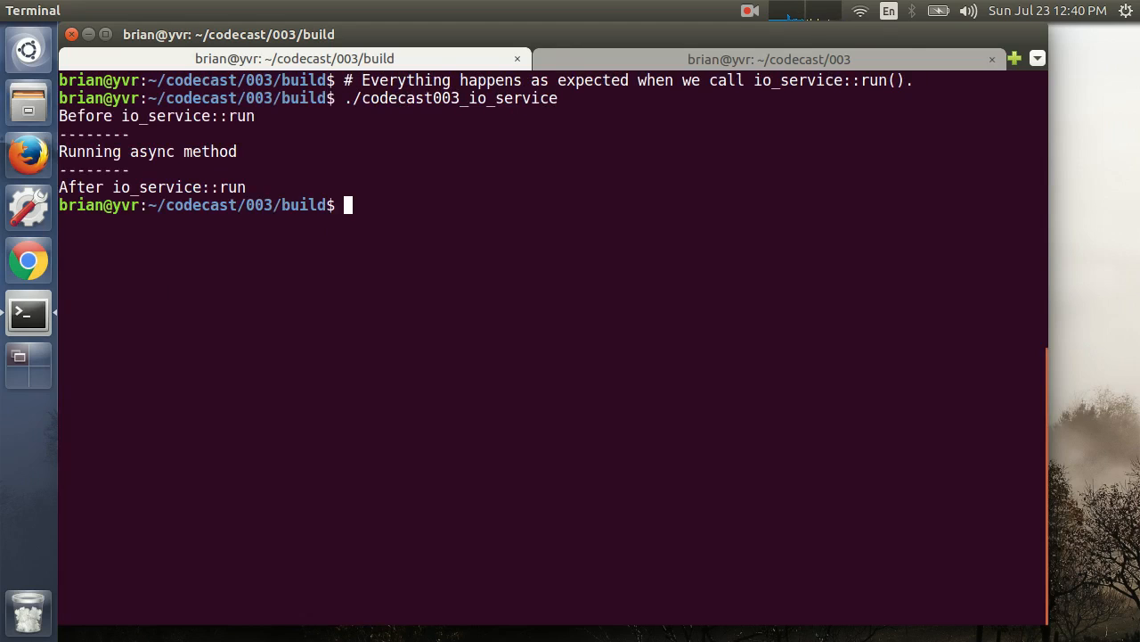
Note that a prevented io_service skips the post and stops when its queue empties.
text(# But when the io_servi)
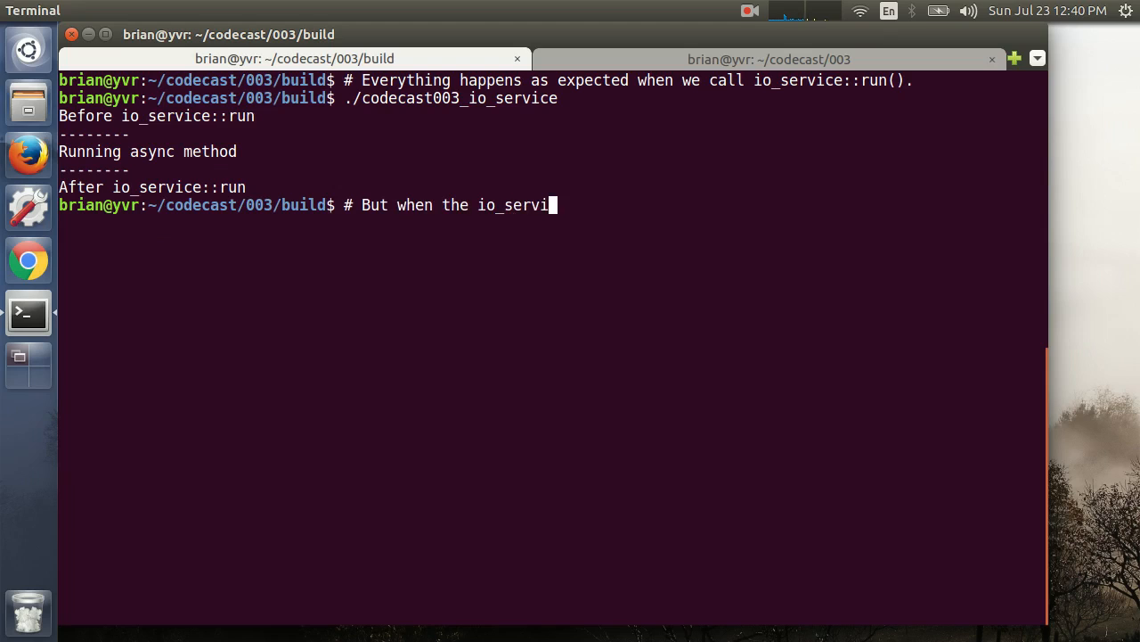
text(ce is prevented from running, the posted method is)
text(./codecast003_io_service --norun_io_service)
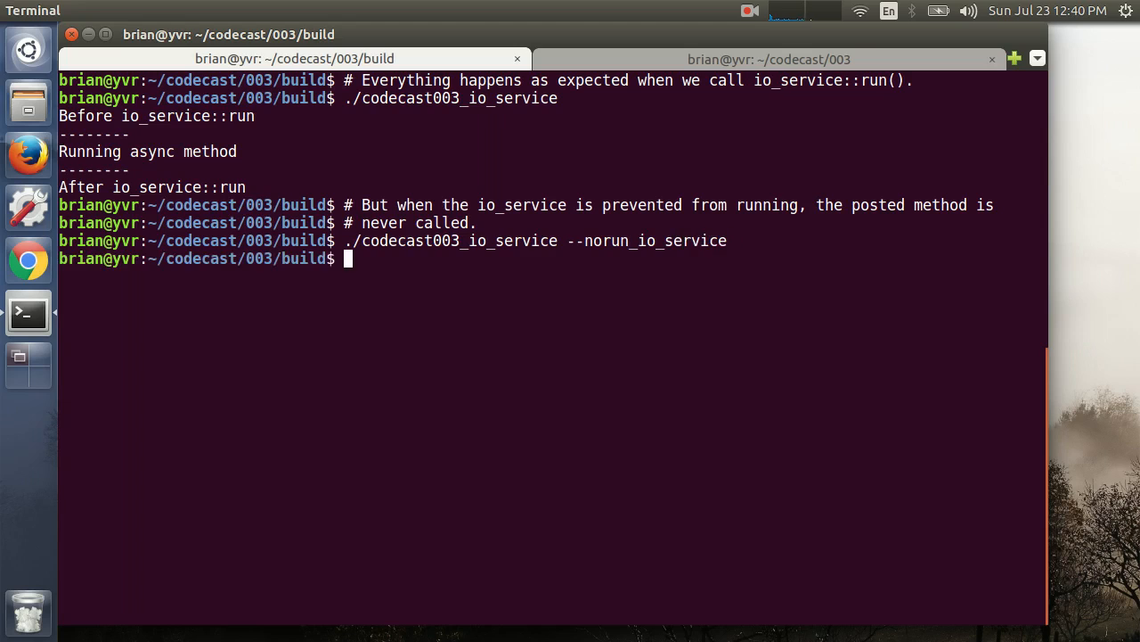
text(# Also notice how the app exits after the posted method finishes. Once t)
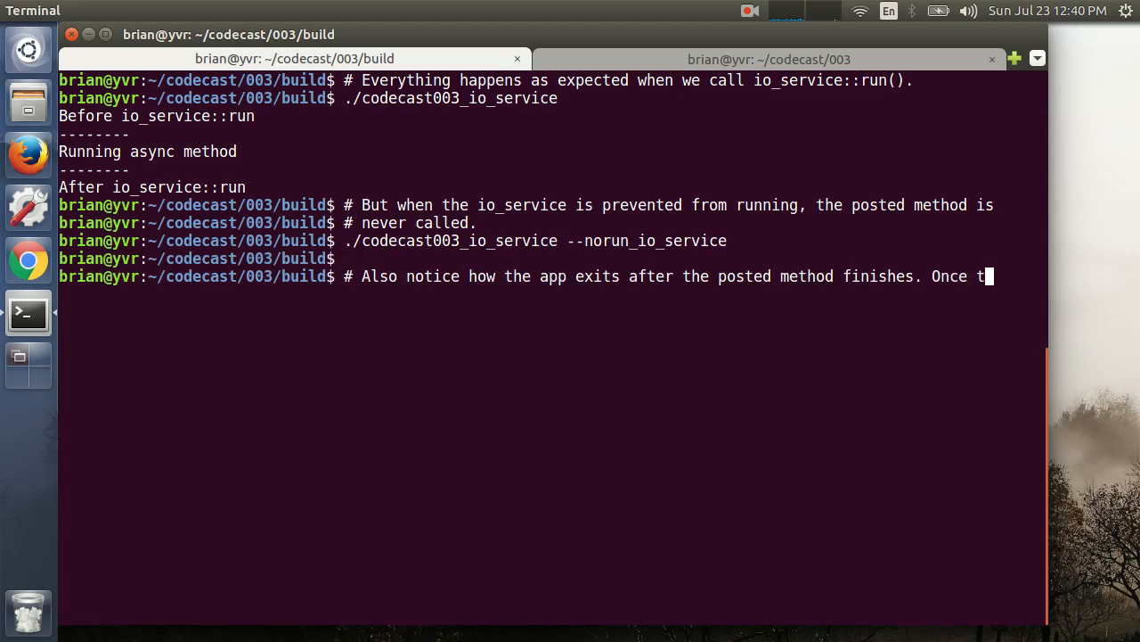
text(he io_service runs out of queue)
text(./codecast003_io_service)
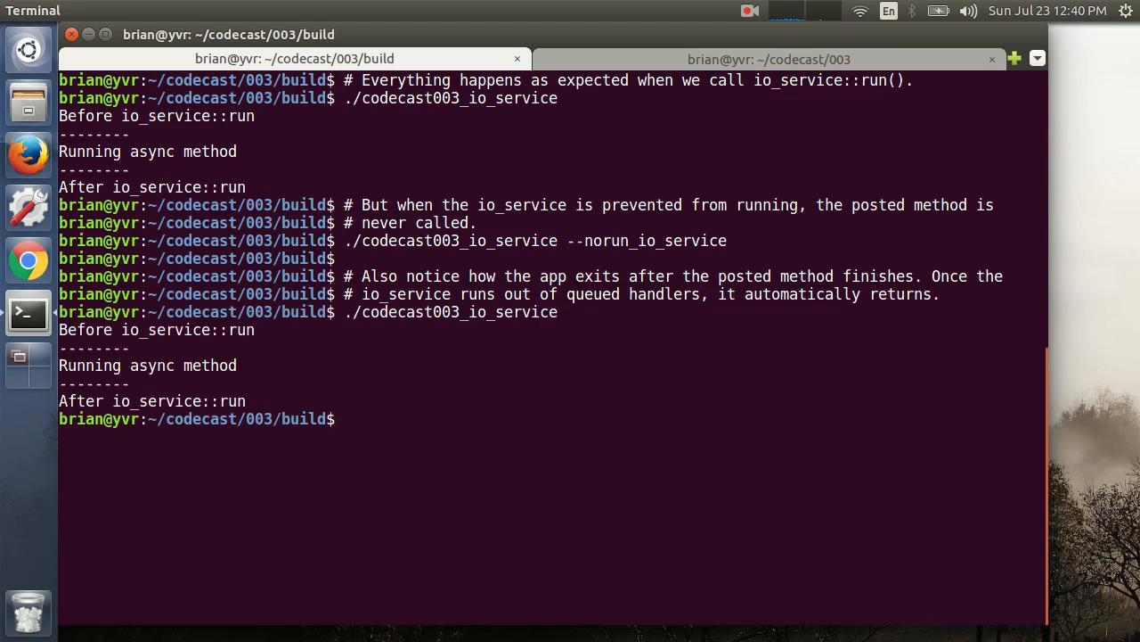
Note that at least one handler must stay queued, each starting another async operation.
text(# This means you need to)
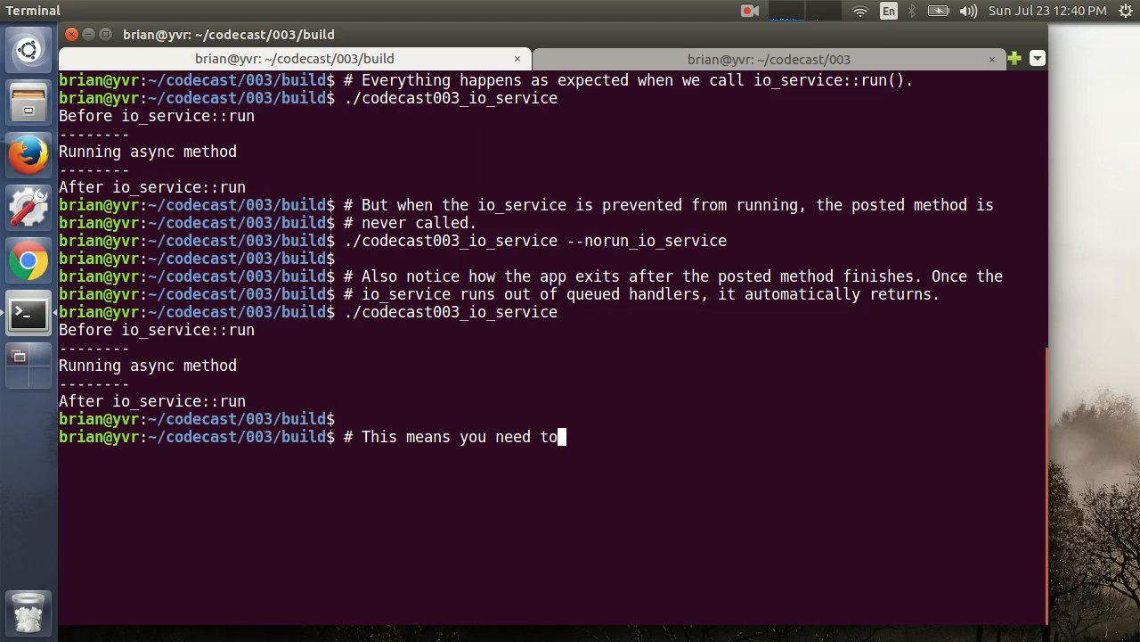
text(keep at least one handler queued or running at all)
text(# times to keep an)
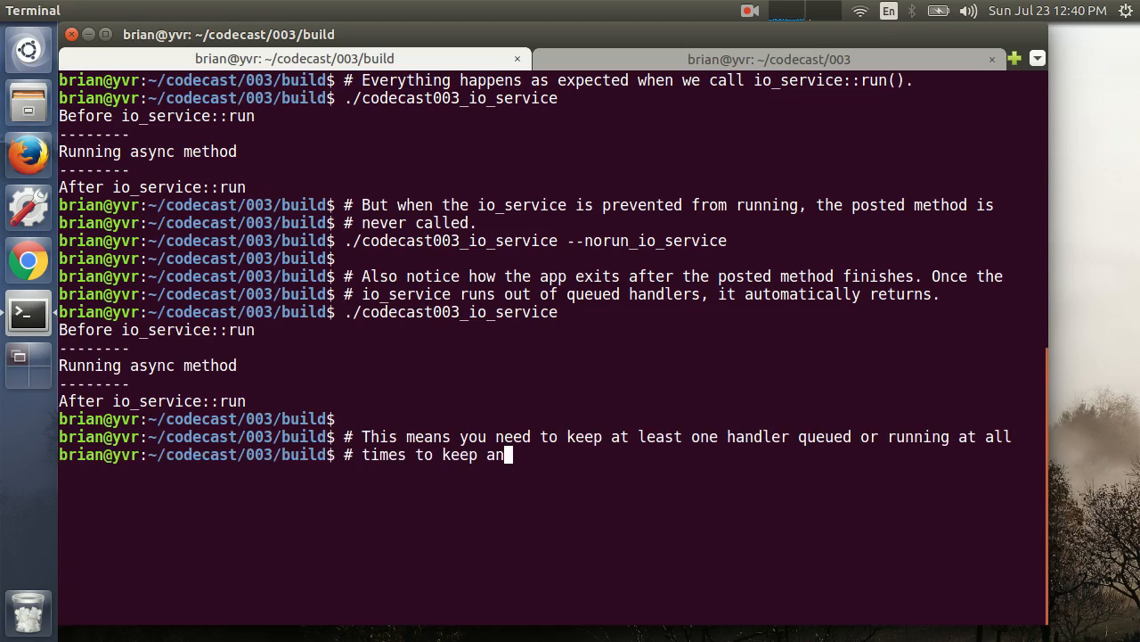
text(app looping forever. Unl)
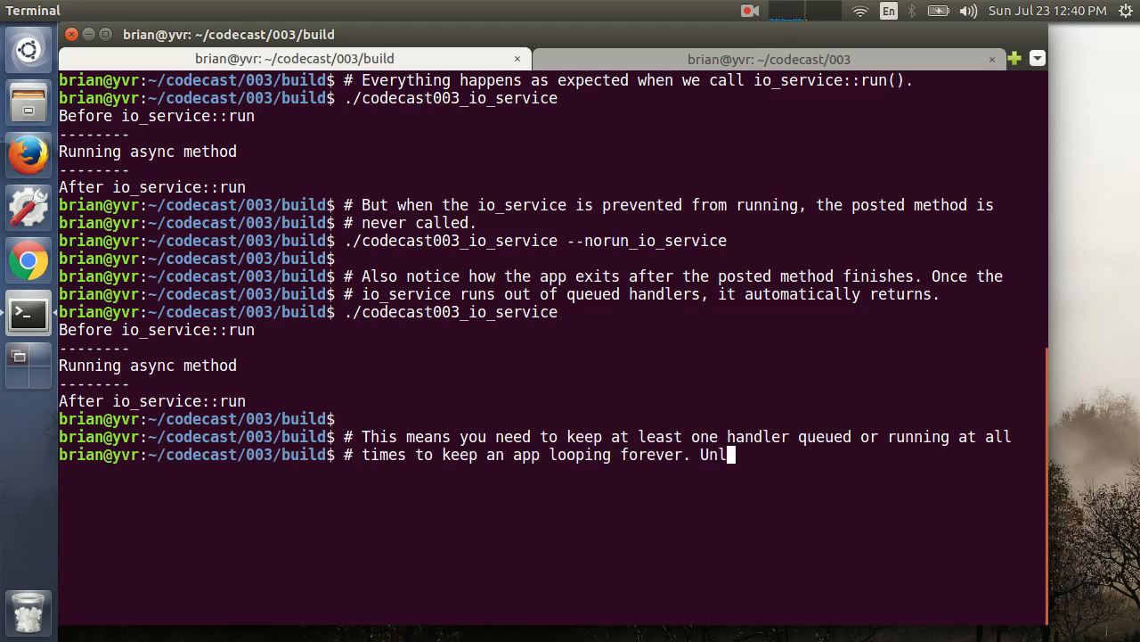
text(ess an error occurs, a handle)
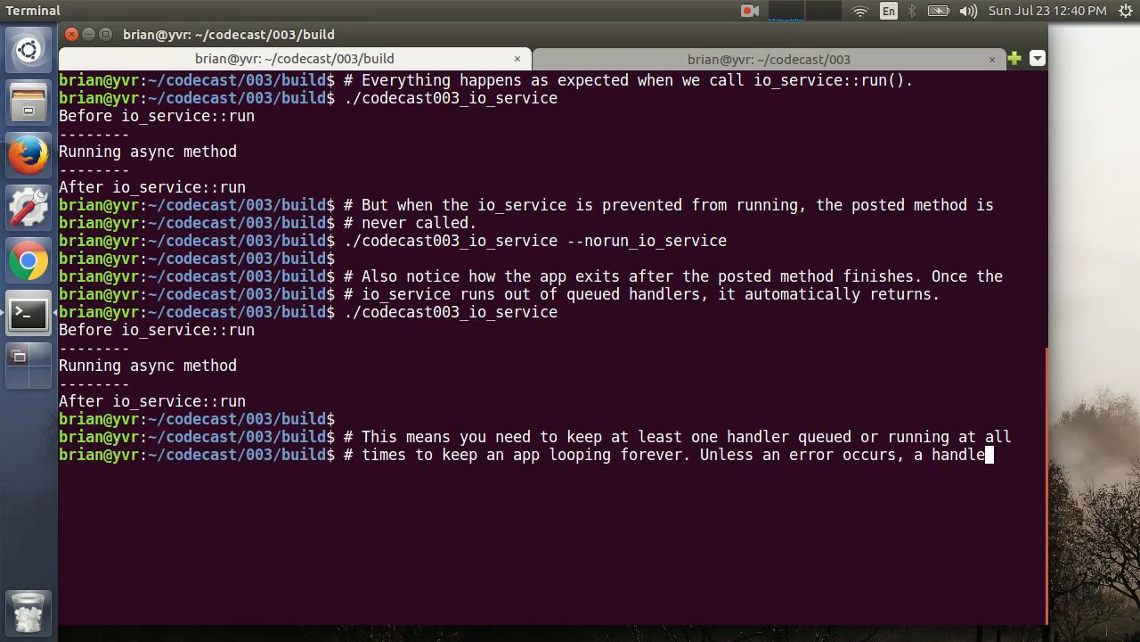
text(# should start another async operation before it finally returns.)
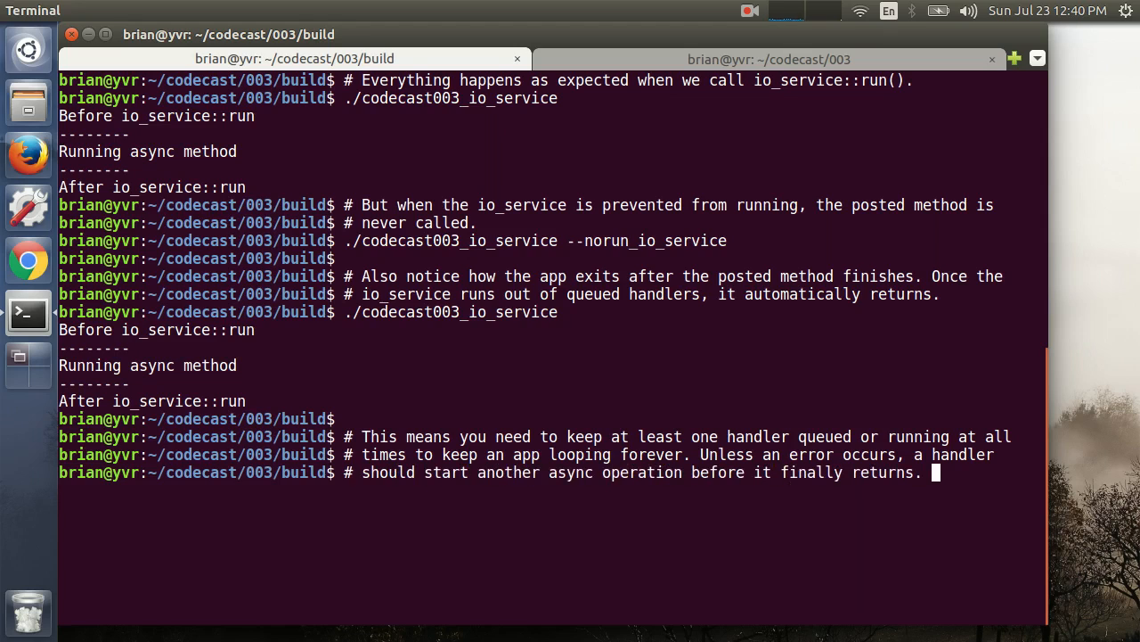
text(Let's give it a try.)
text(cp ../c)
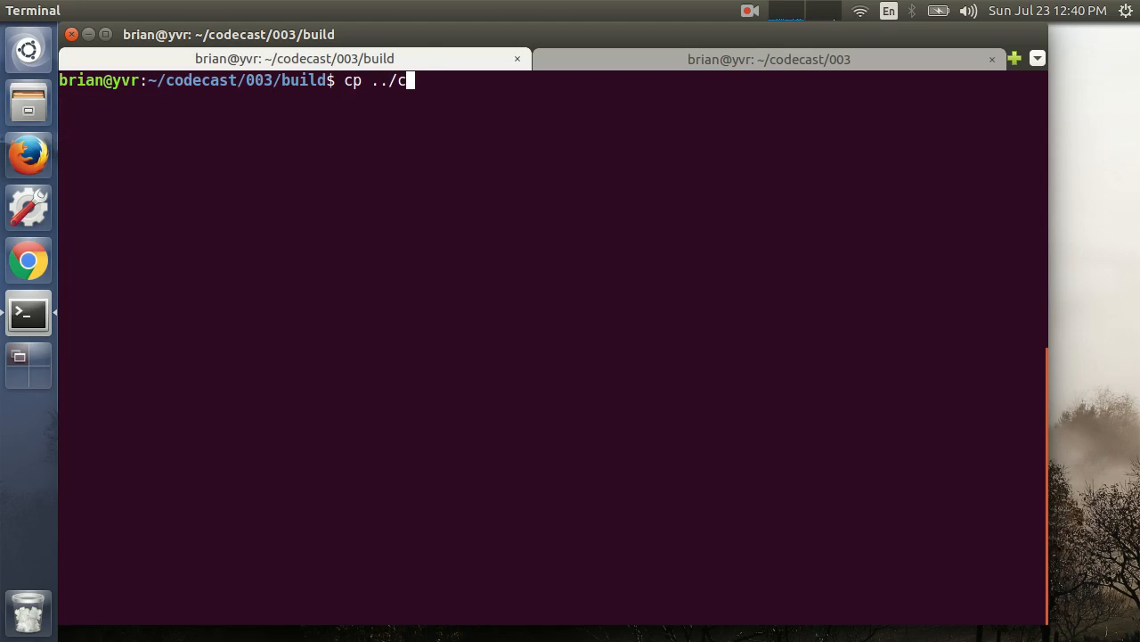
Copy the io_service source to codecast003_counter_main.cc and start a count_fn printing "Count is".
text(odecast003_io_service_main.cc ../co)
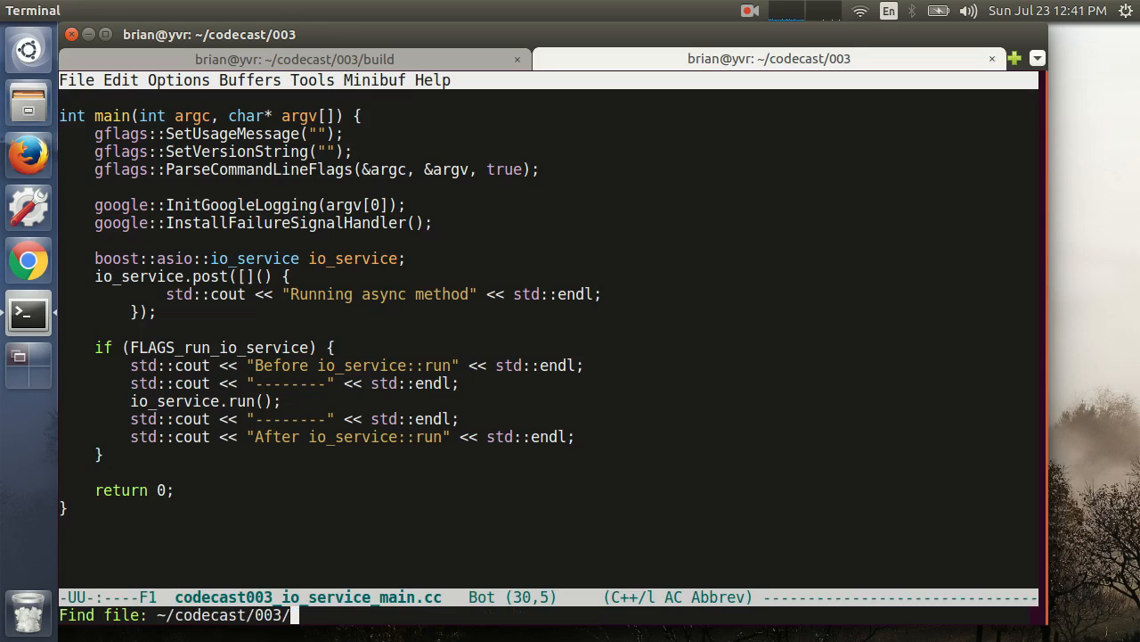
key(Return)
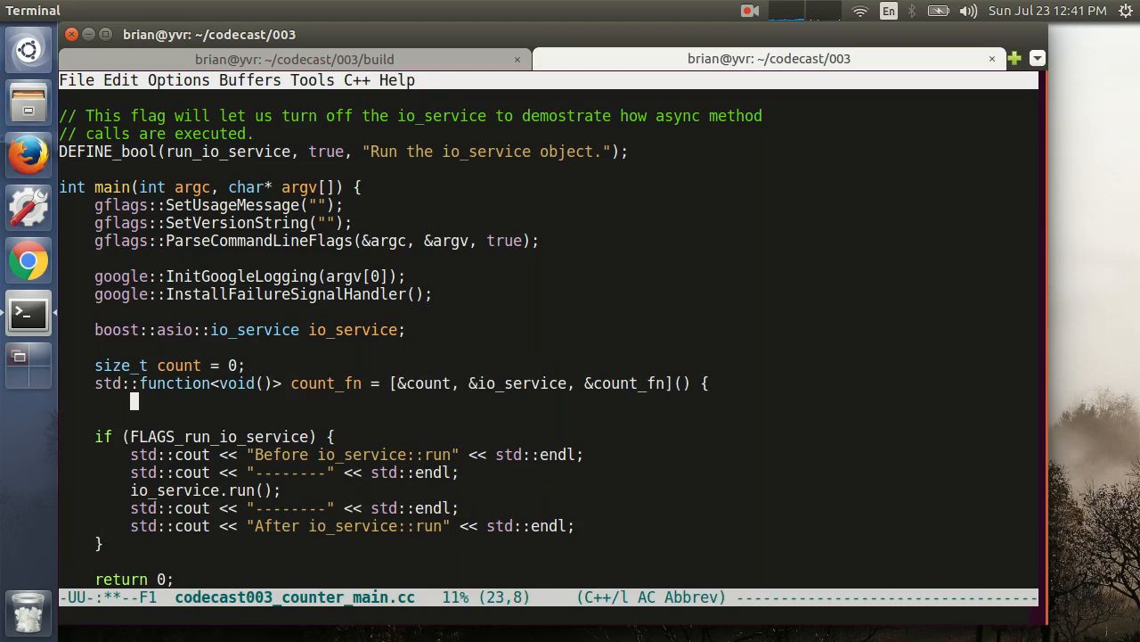
text(std::cout << "Count is " << ++count << std::endl;)
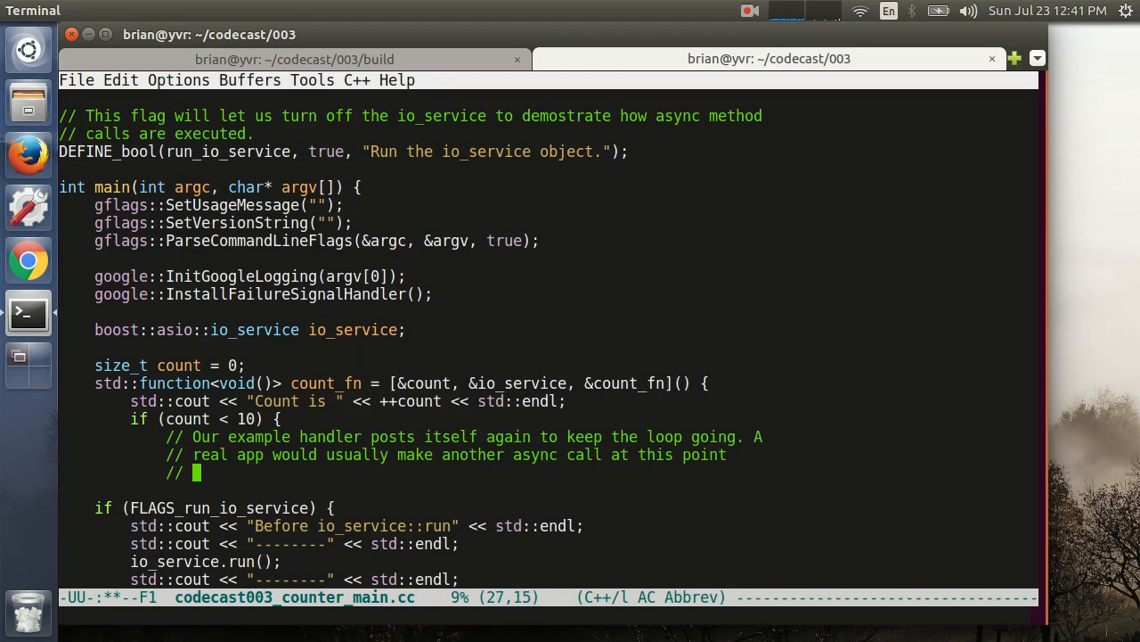
Finish count_fn comments on real async calls and smart pointers, then head to CMakeLists.txt.
text(instead (ex: async_send, async_receive).)
text(// careful with object lifetimes, references and)
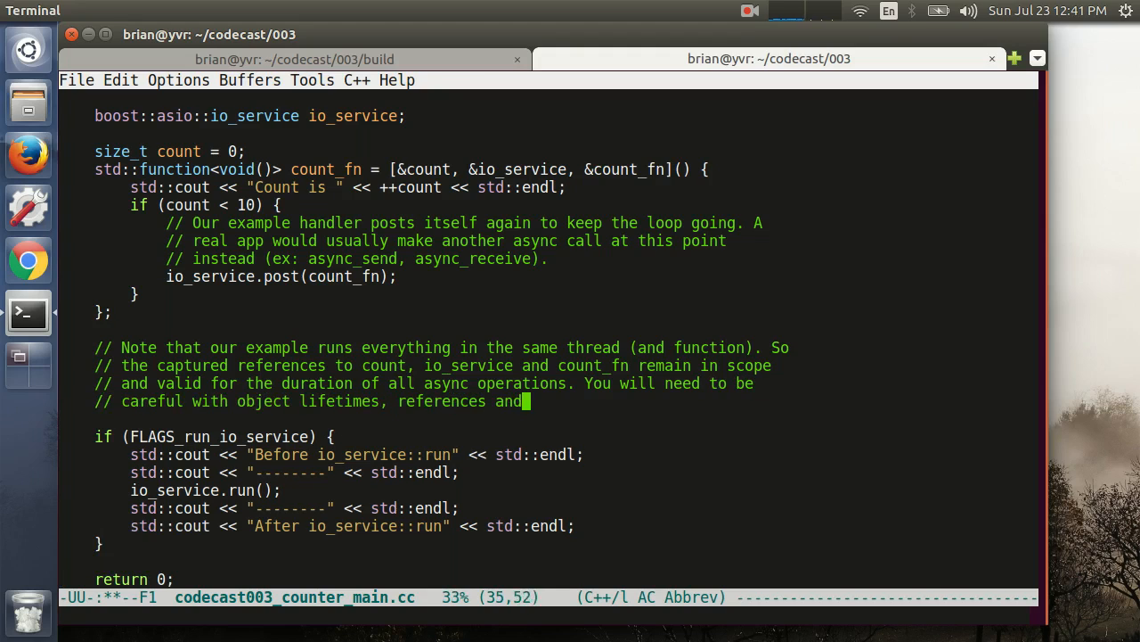
text(pointers in your own apps.)
text(io_service.post(count_fn);)
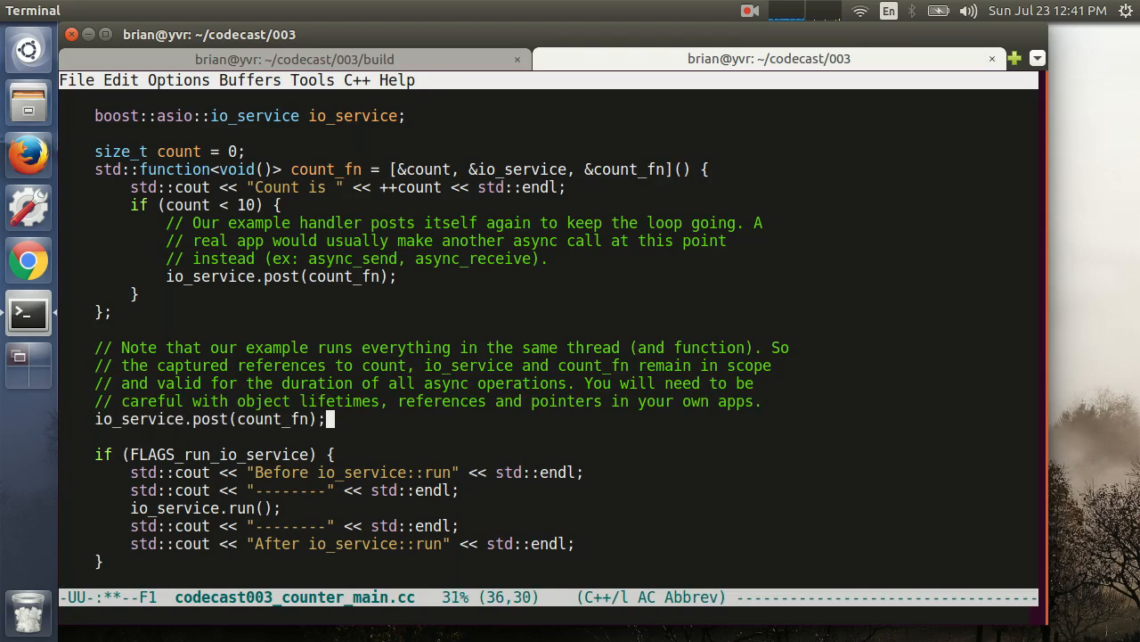
text(CMakeLists.tx)
click(549, 615)
text(add_executable)
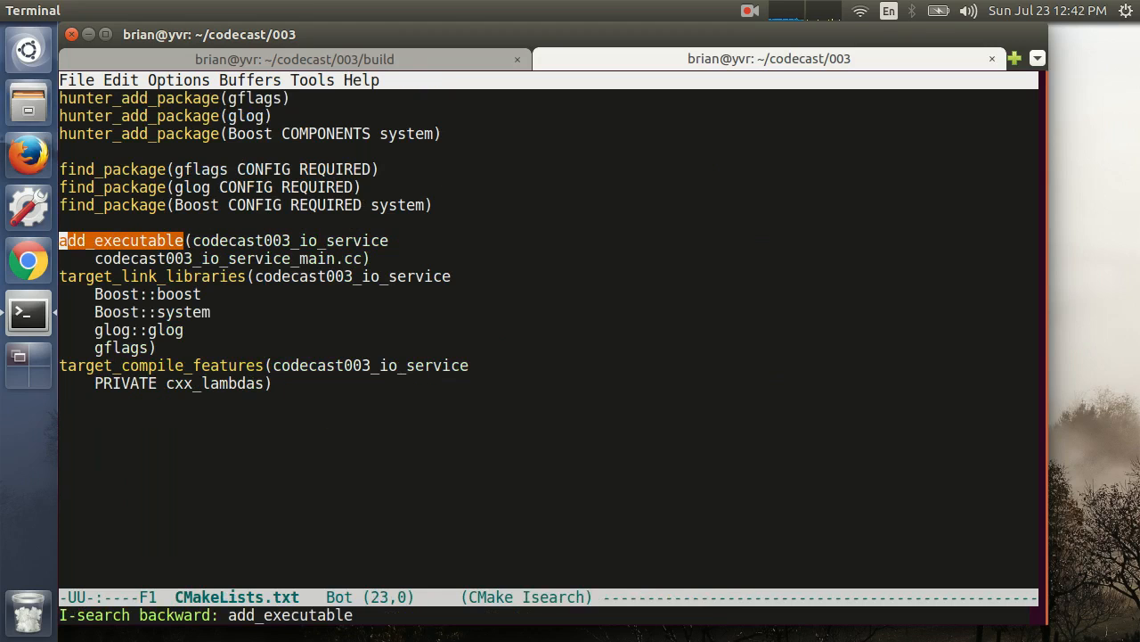
Duplicate the executable target block in CMakeLists.txt and rename it codecast003_counter.
key(Return)
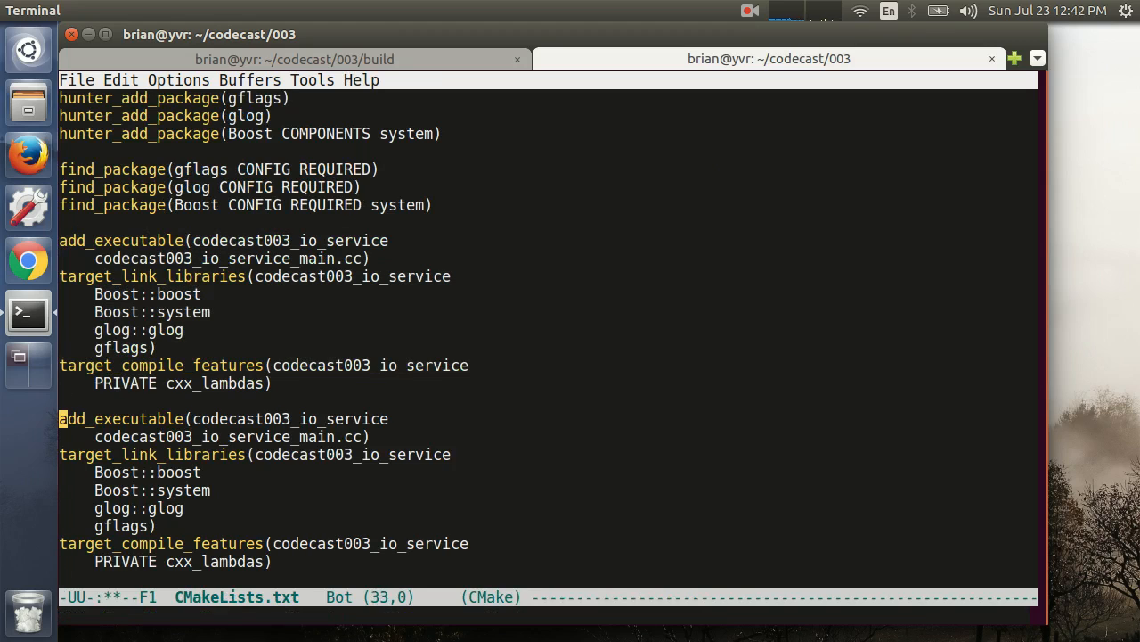
text(counter_main.cc)
text(cmake ..)
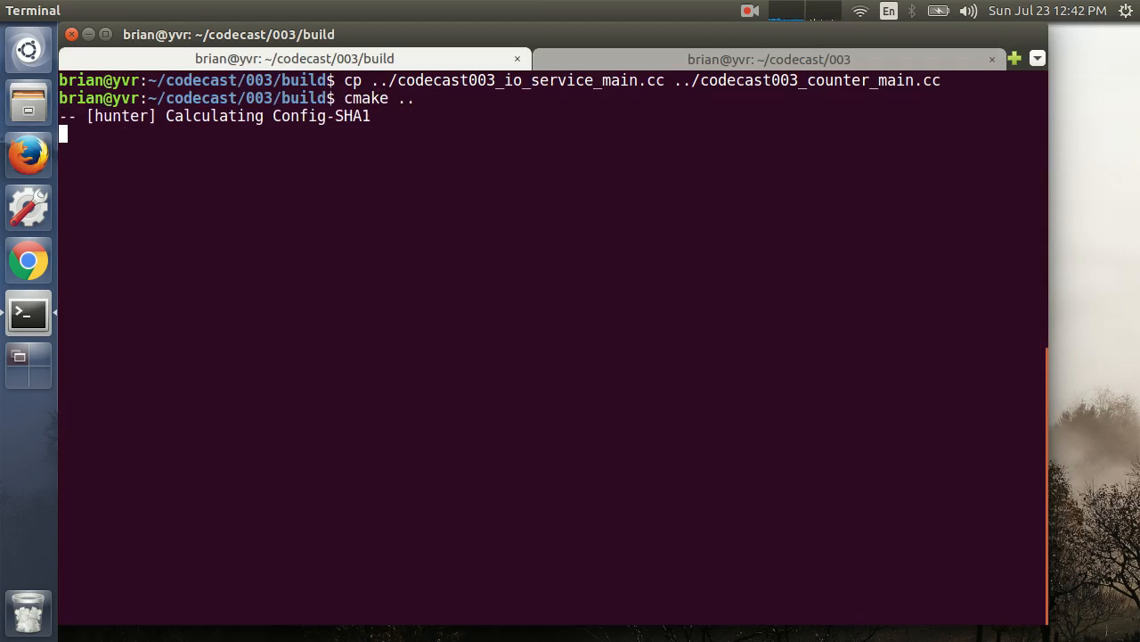
Rebuild and run ./codecast003_counter, noting it now moves to real use with the resolver app.
text(m)
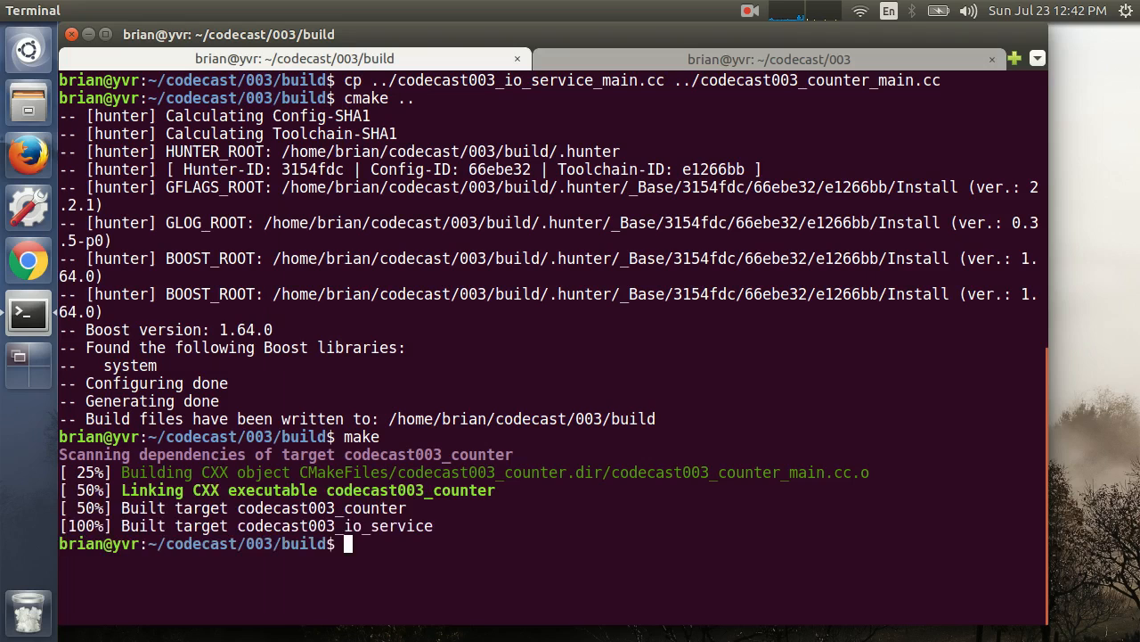
text(# If everything goes well, we've created an async loop that counts to 10)
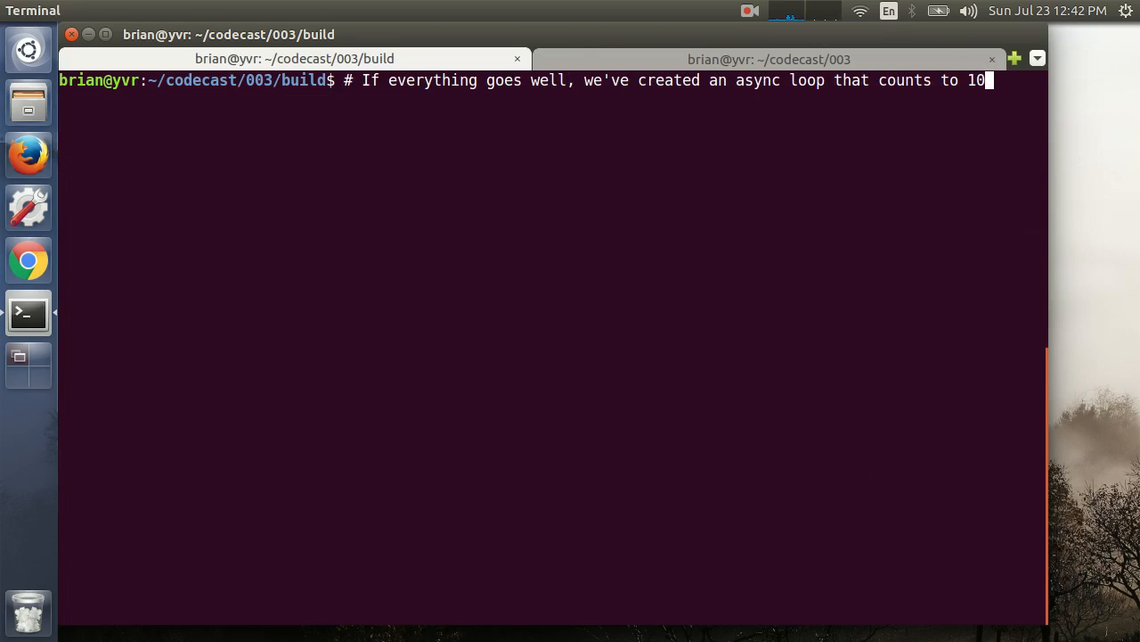
text(./codecast003_counter)
text(# Excellent. Now to put Asio)
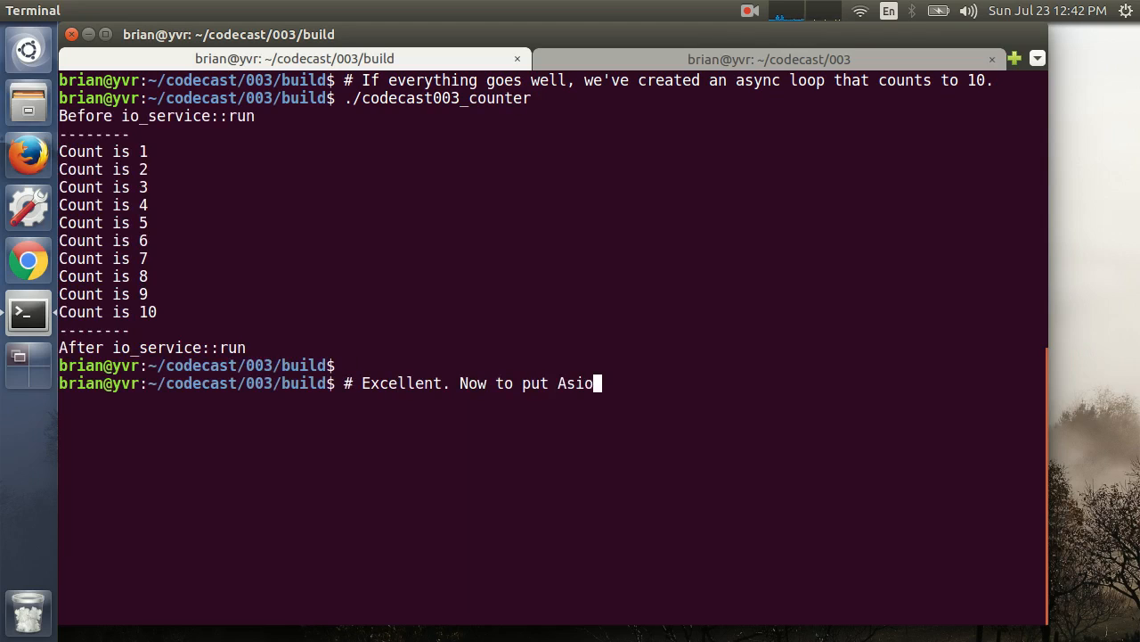
text(to real use with our resolver app)
text(cp)
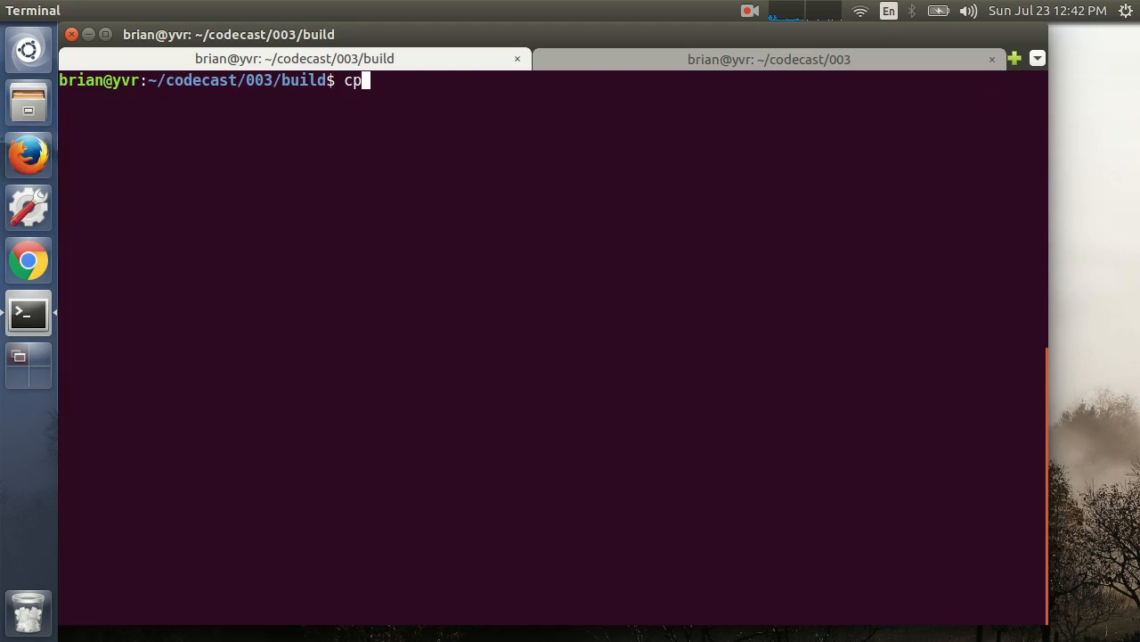
Copy the io_service source to codecast003_resolver_main.cc and load it in Emacs.
text(../codecast003_io_service_main.cc)
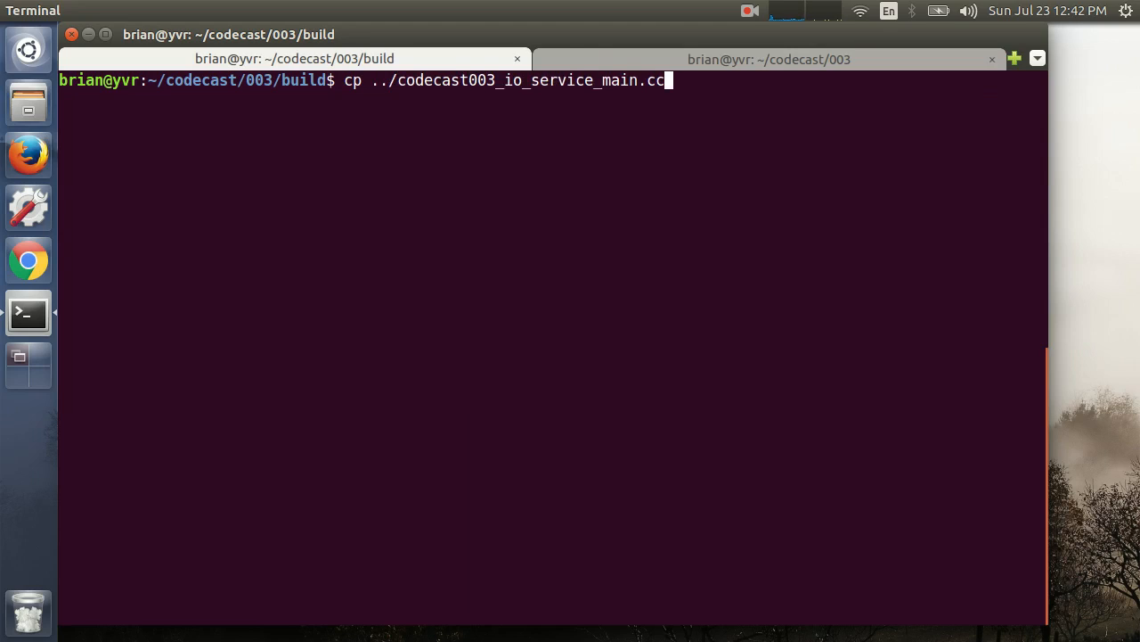
text(../codecast003_resolver_main.cc)
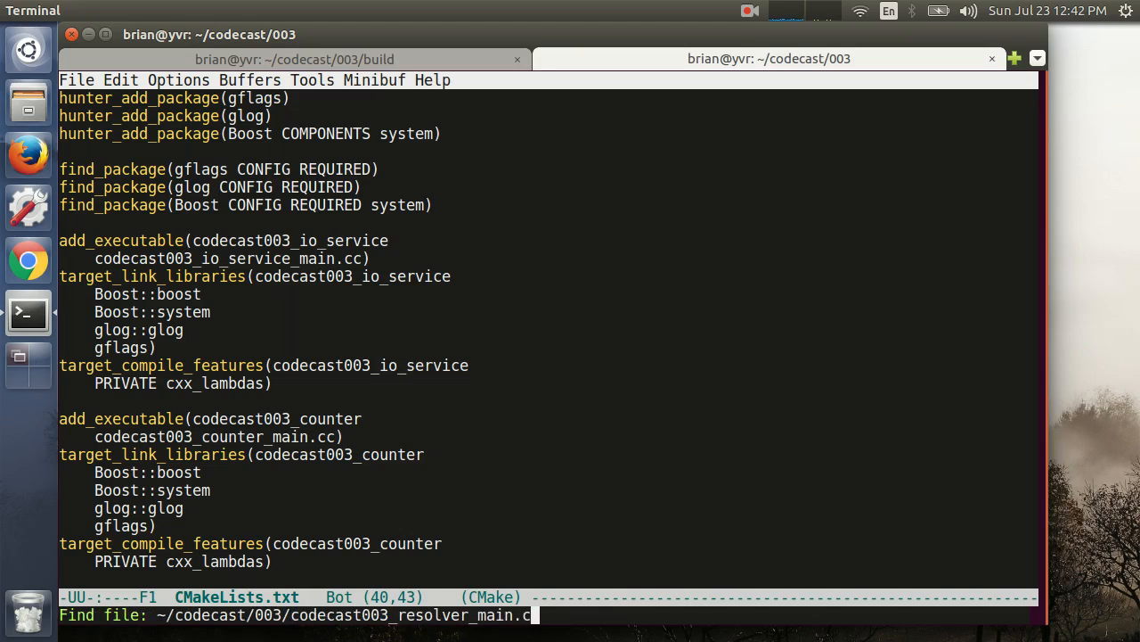
key(Return)
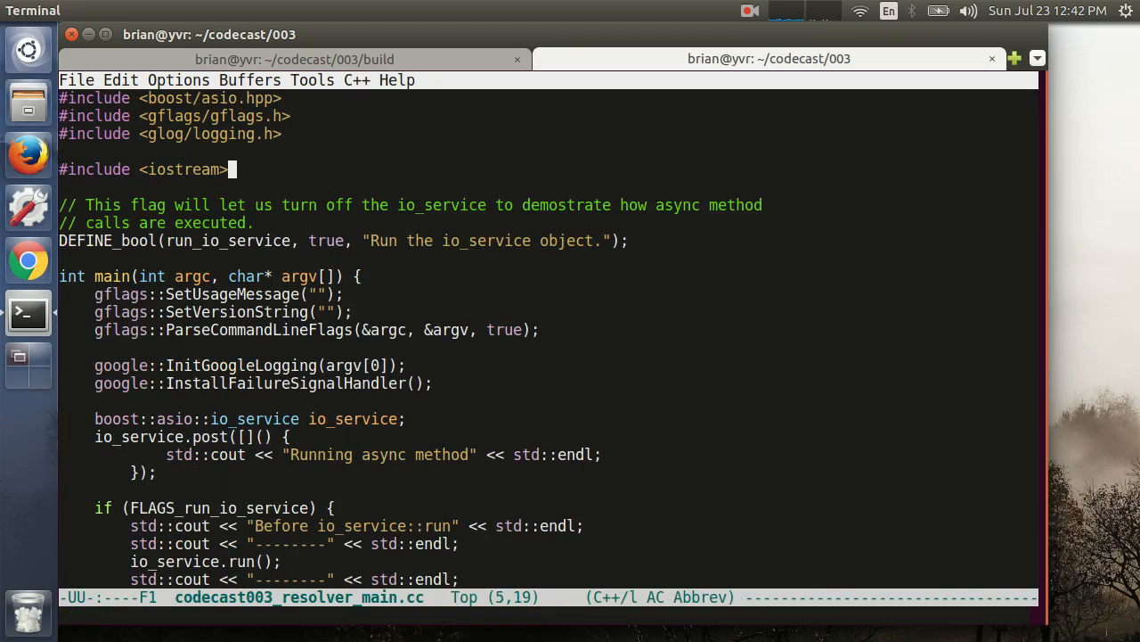
Add a tcp alias plus DEFINE_string domain and service flags to the resolver file.
text(using tcp = boost::asio::ip::tcp;)
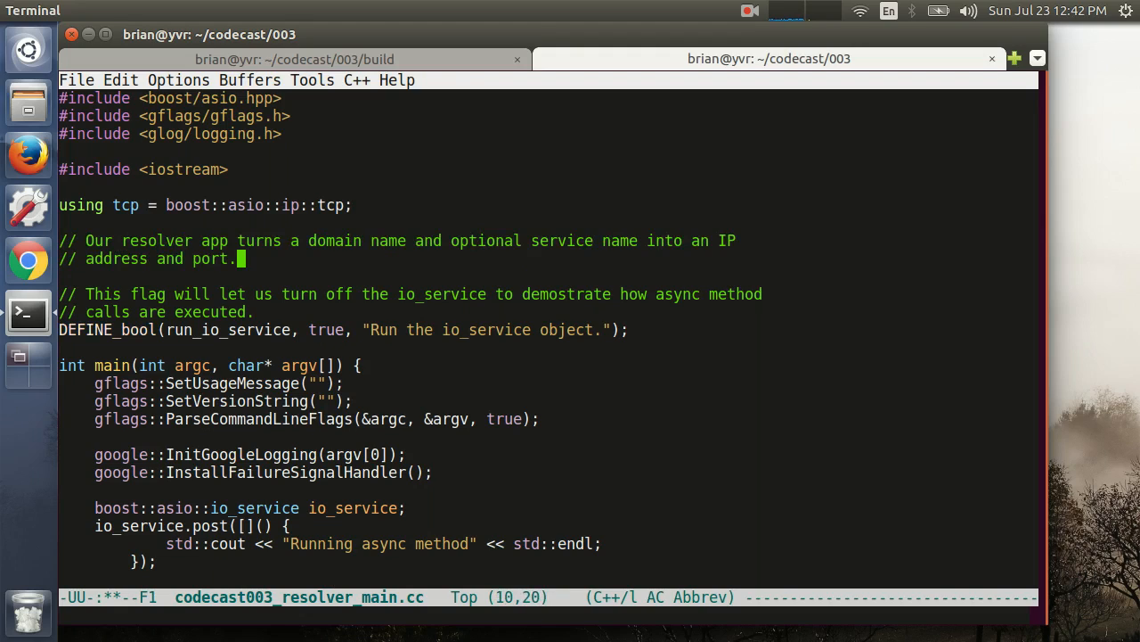
text(DEFINE_string(domain, "", "Domain name to resolve.");)
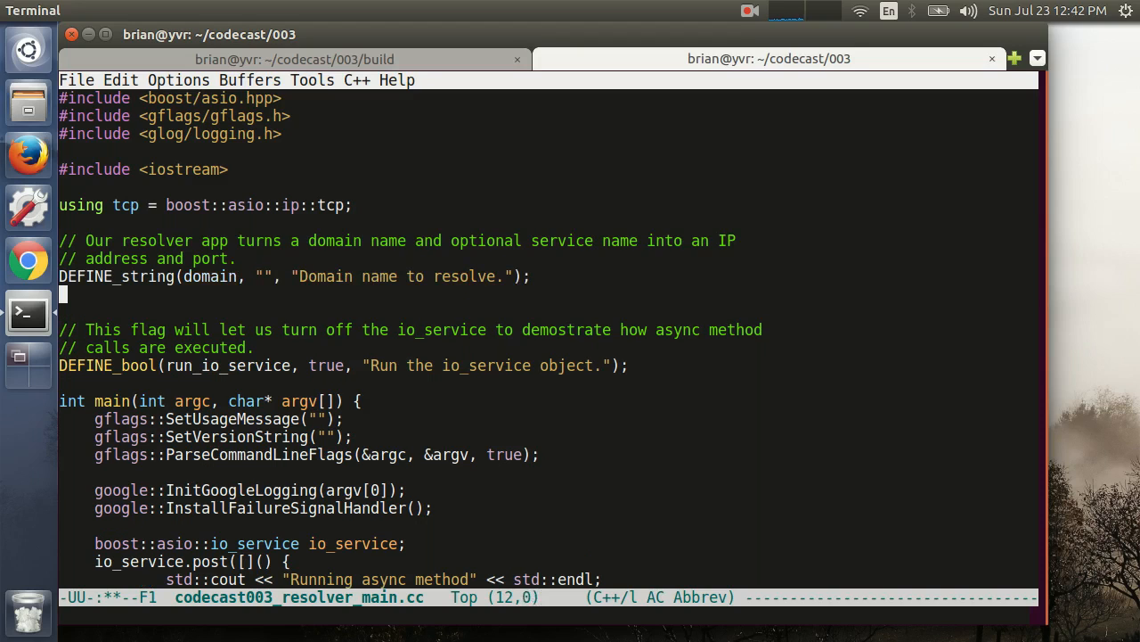
text(DEFINE_string(service, "", "Serv)
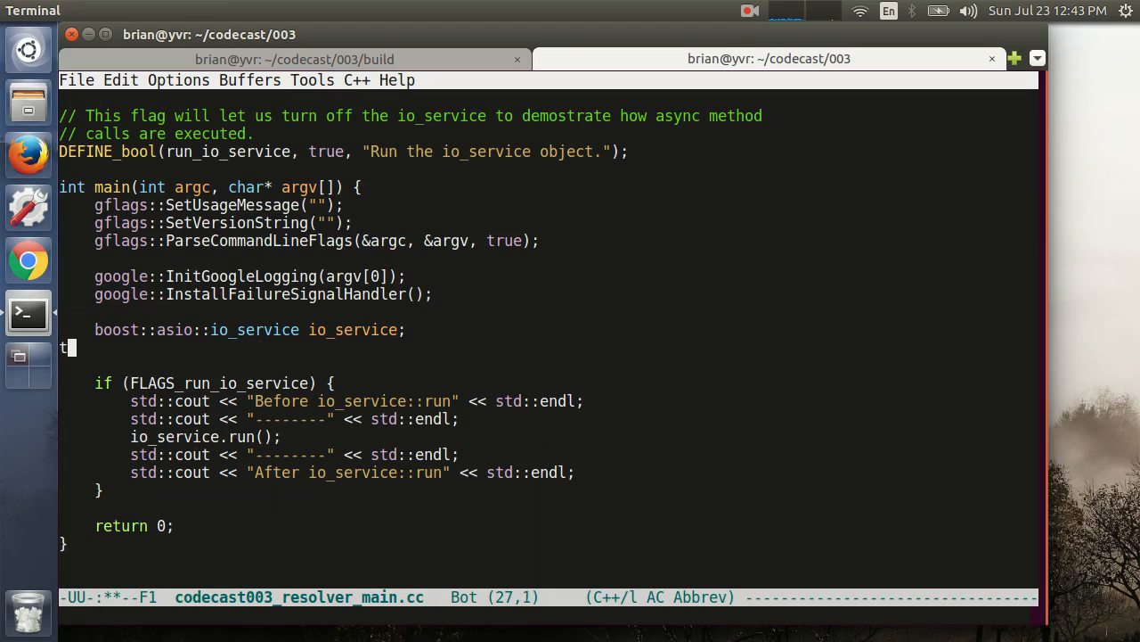
Create a tcp::resolver and query from the flags, async_resolve with a lambda logging "Unable to resolve" on error.
text(tcp::resolver r(io_service);)
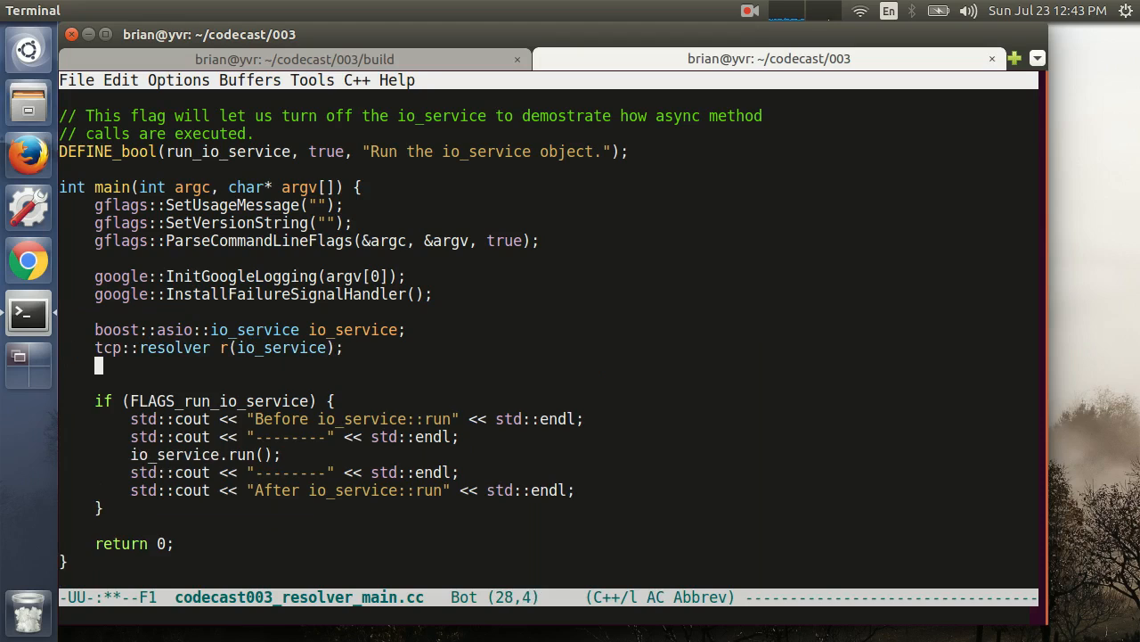
text(tcp::resolver::query q(FLAGS_domain, FLAGS_service);)
text(r.async_resolve()
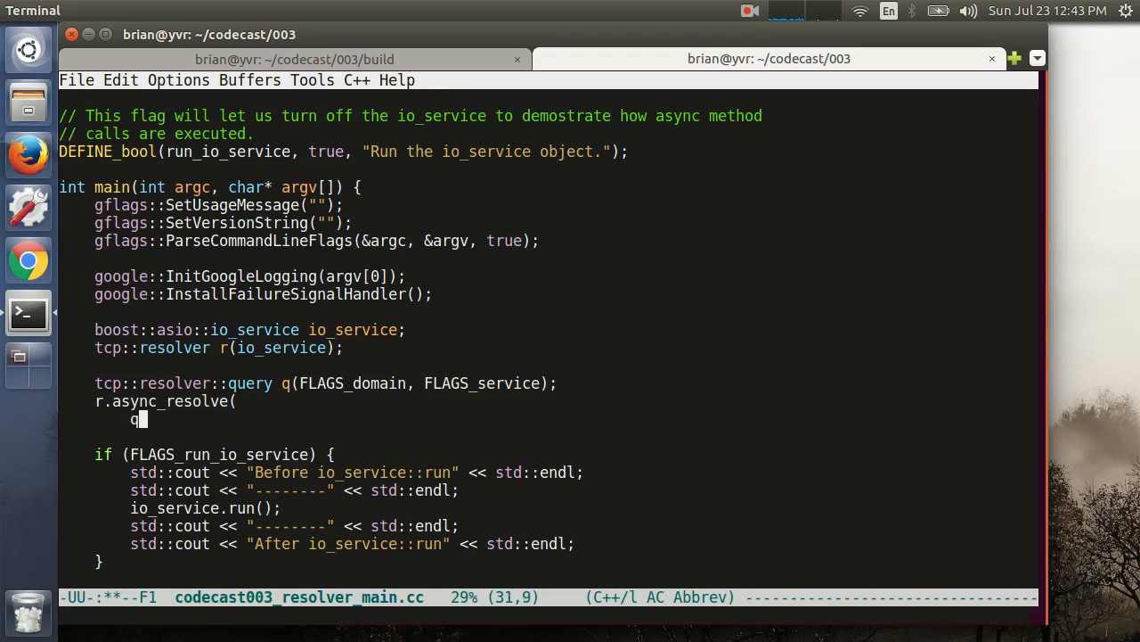
text(, [q](const boost::system::error_code& ec,)
text(// fully resolved or an error occurs. A)
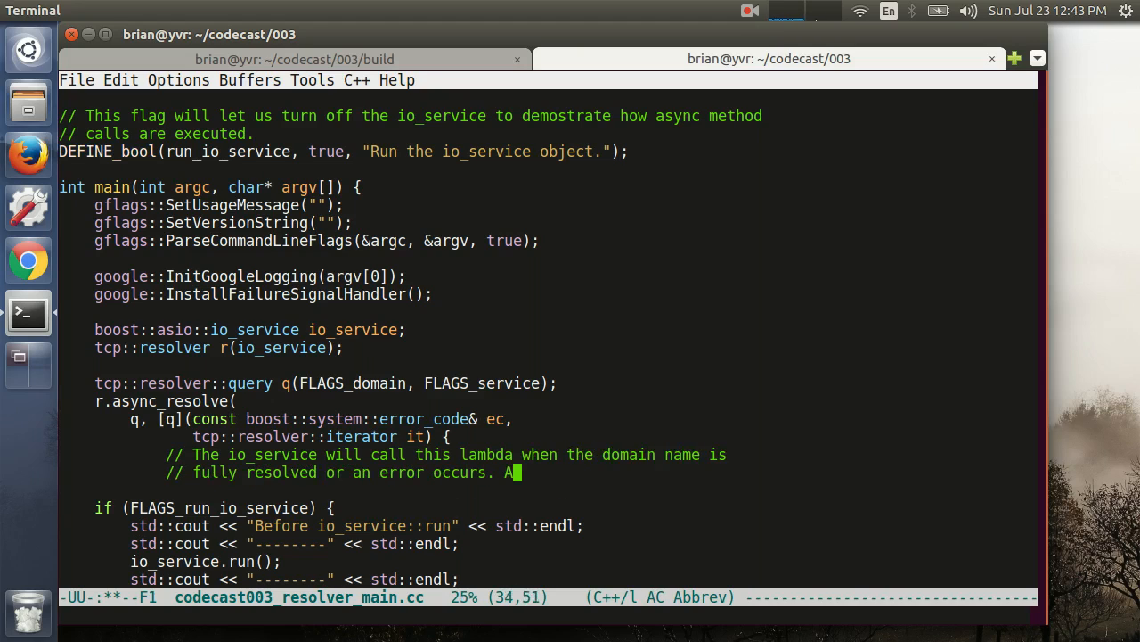
text(lways handle the error first.)
text(LOG)
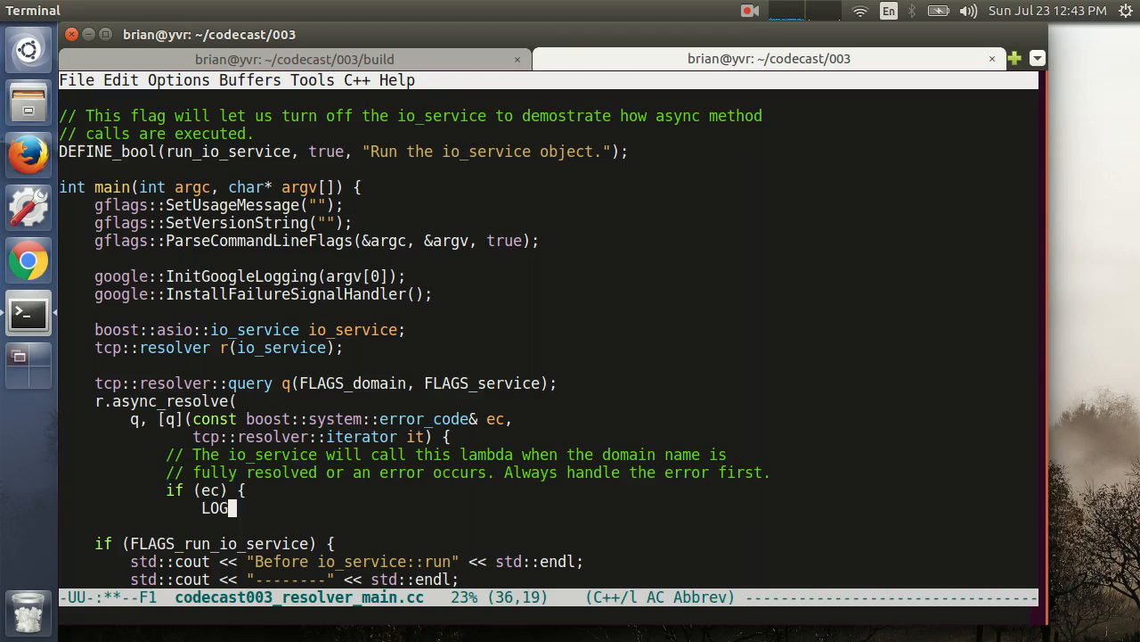
text((ERROR) << "Unable to resolve " << q.host_name() << ":)
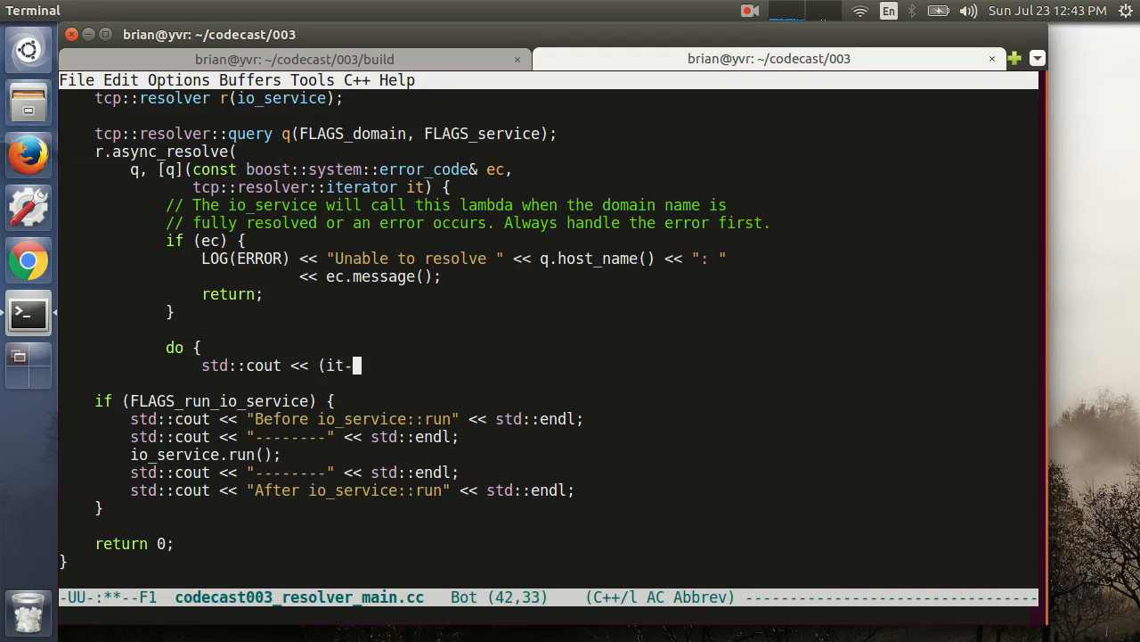
Loop over resolver results printing host_name, service_name and endpoint until the end iterator.
text(->service_name().empty() ?)
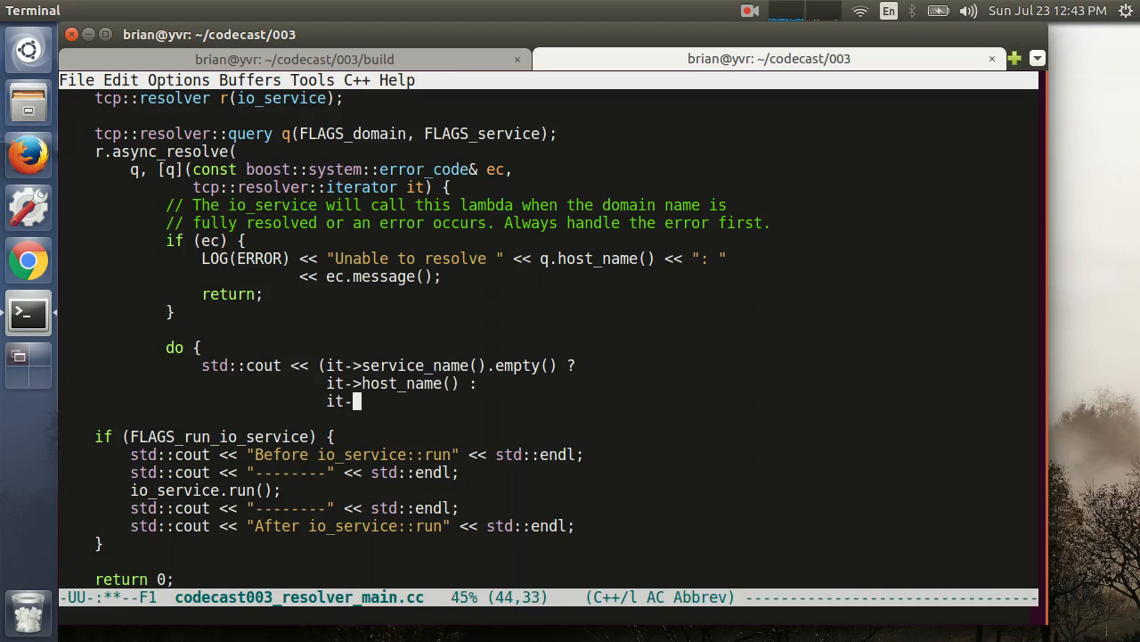
text(host_name() + "," + it->service_name()
text(<< " -> " << it-)
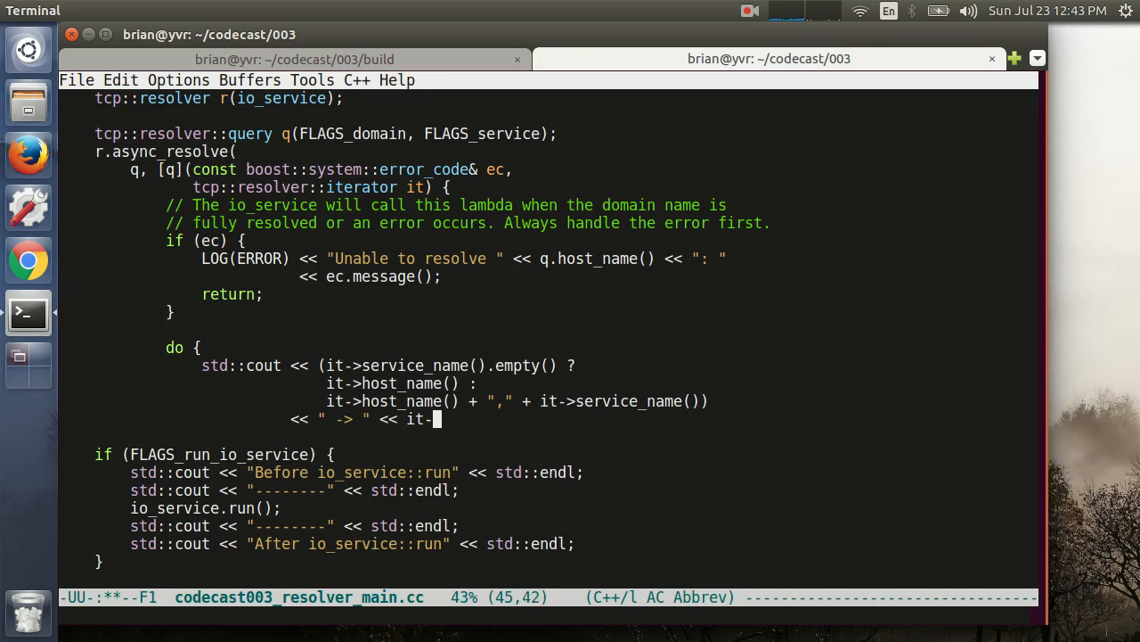
text(endpoint() << std::endl;)
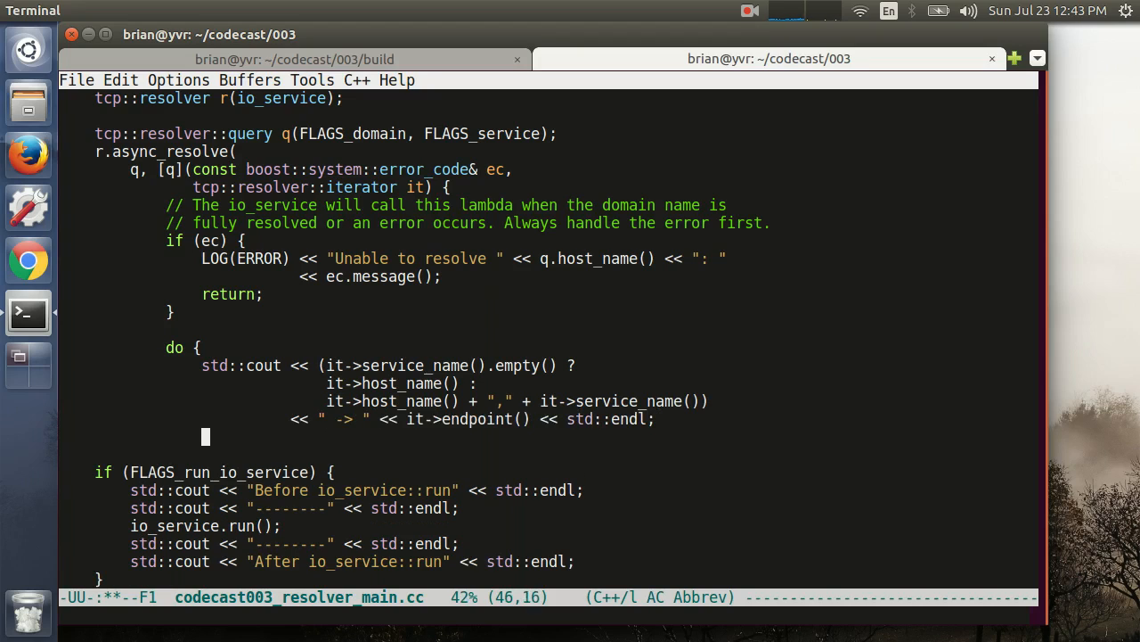
text(} while (++it != tcp::resolver)
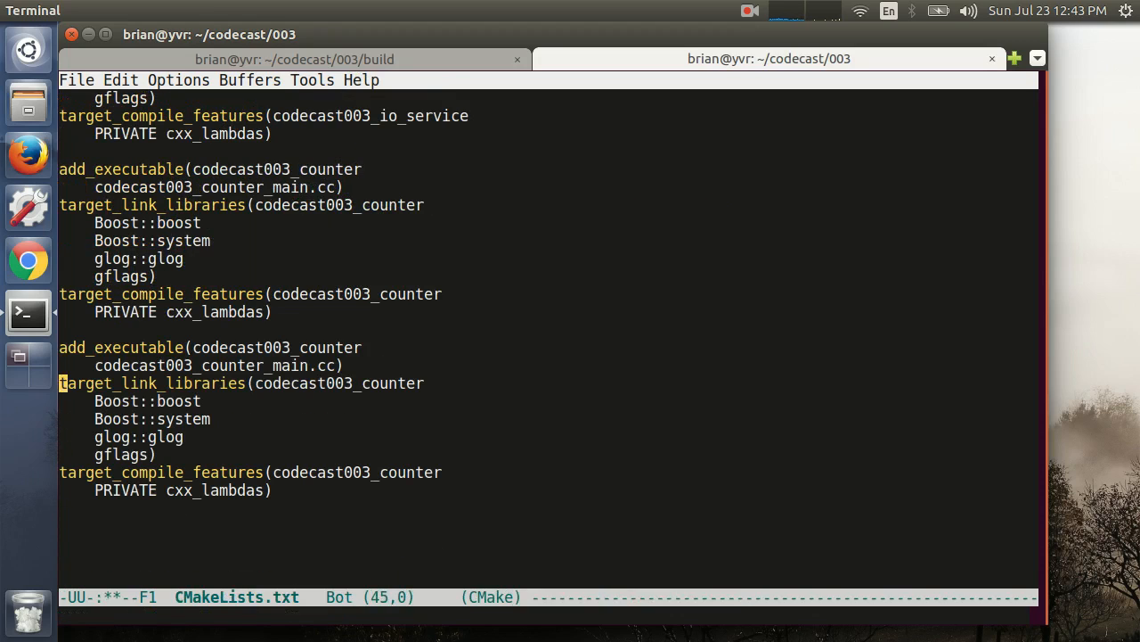
Copy the io_service source to the resolver source, reconfigure with cmake and run make.
text(resolv)
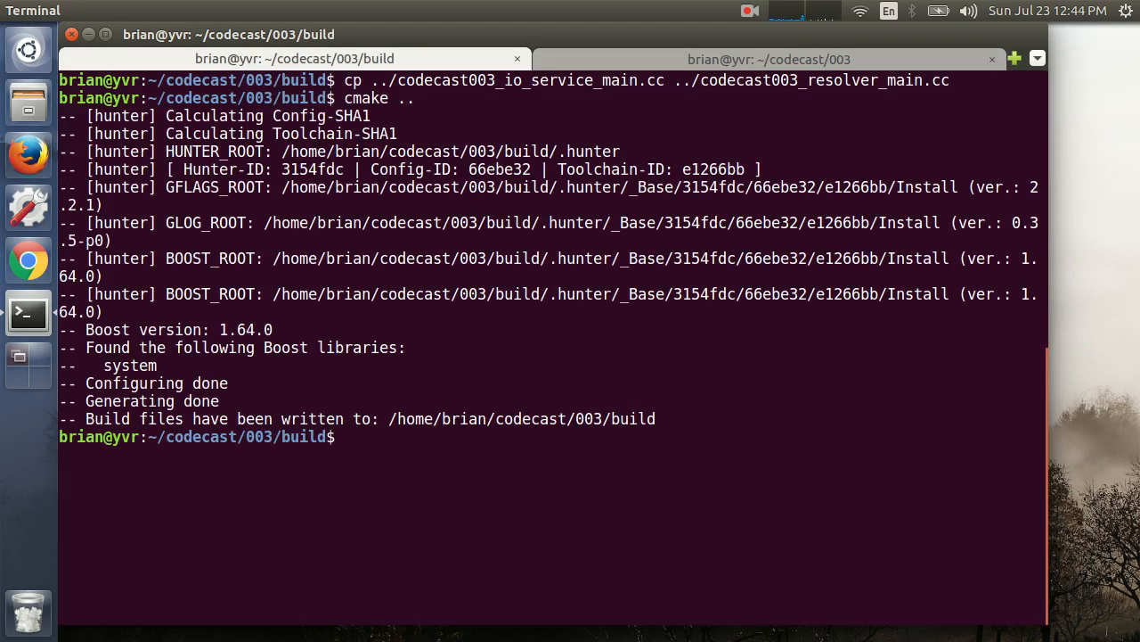
text(make)
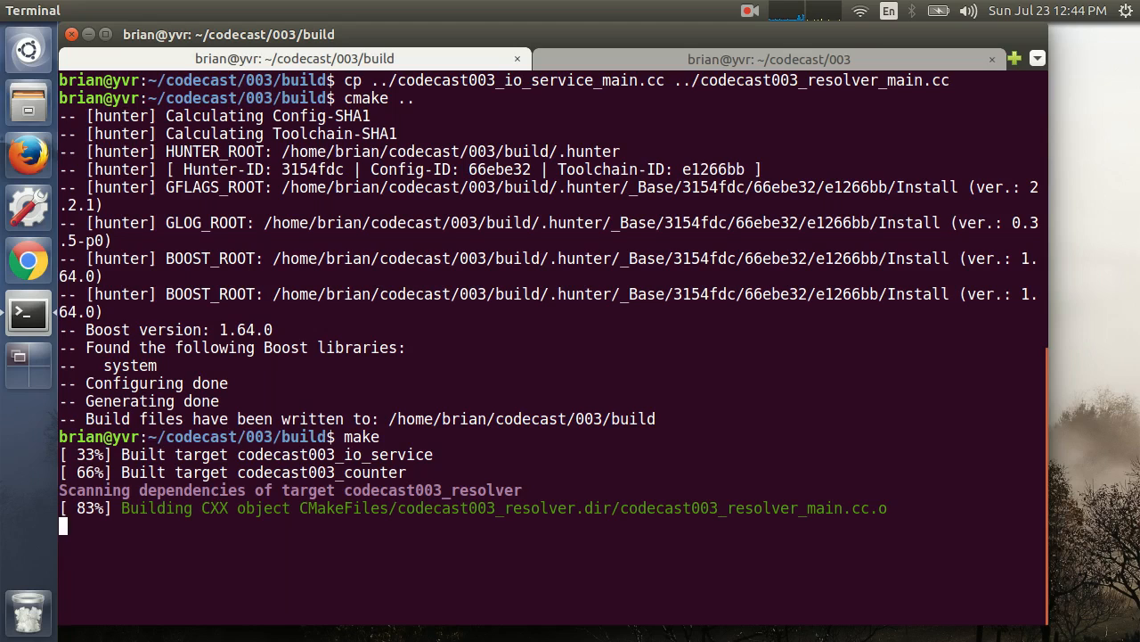
text(# Le)
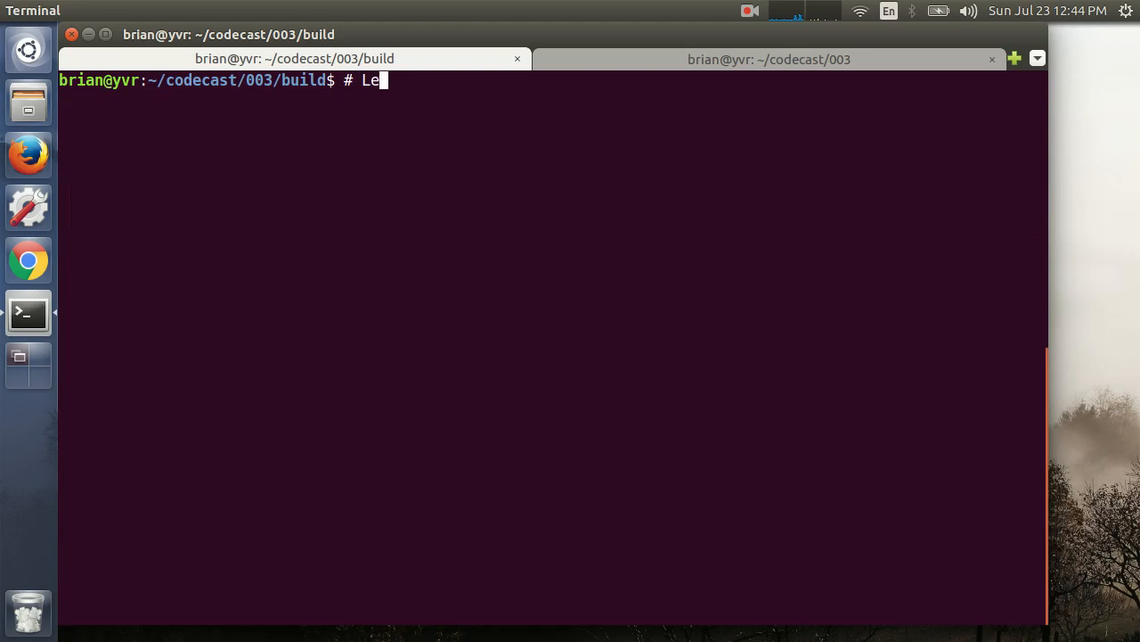
Comment about resolving common web services, then resolve google.com for http and https.
text(t's try to resolve some common web)
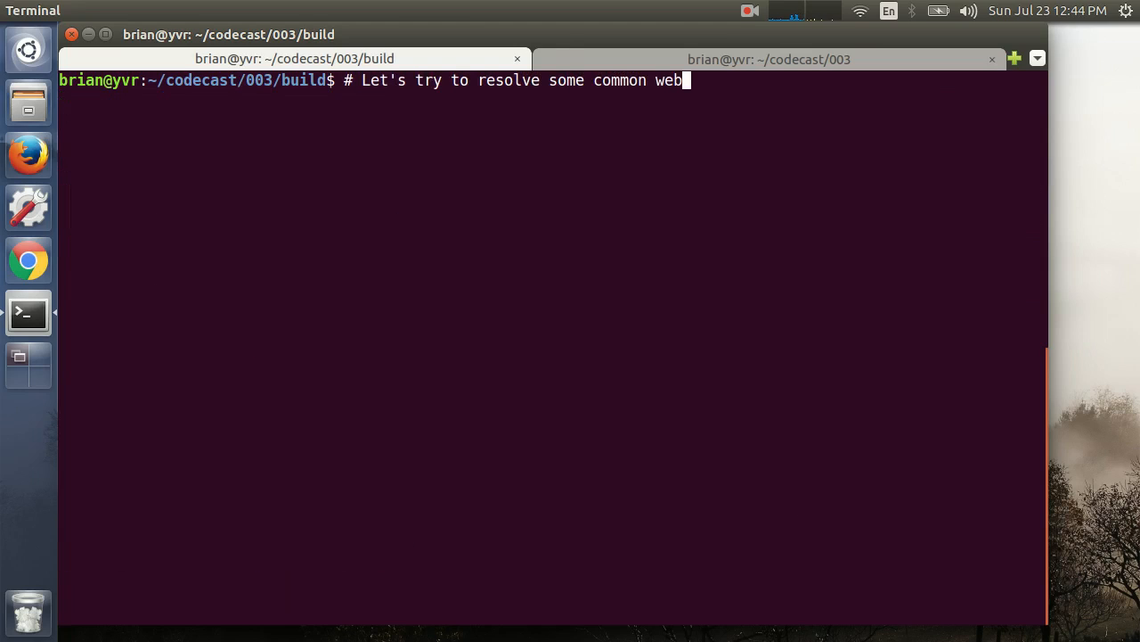
text(services.)
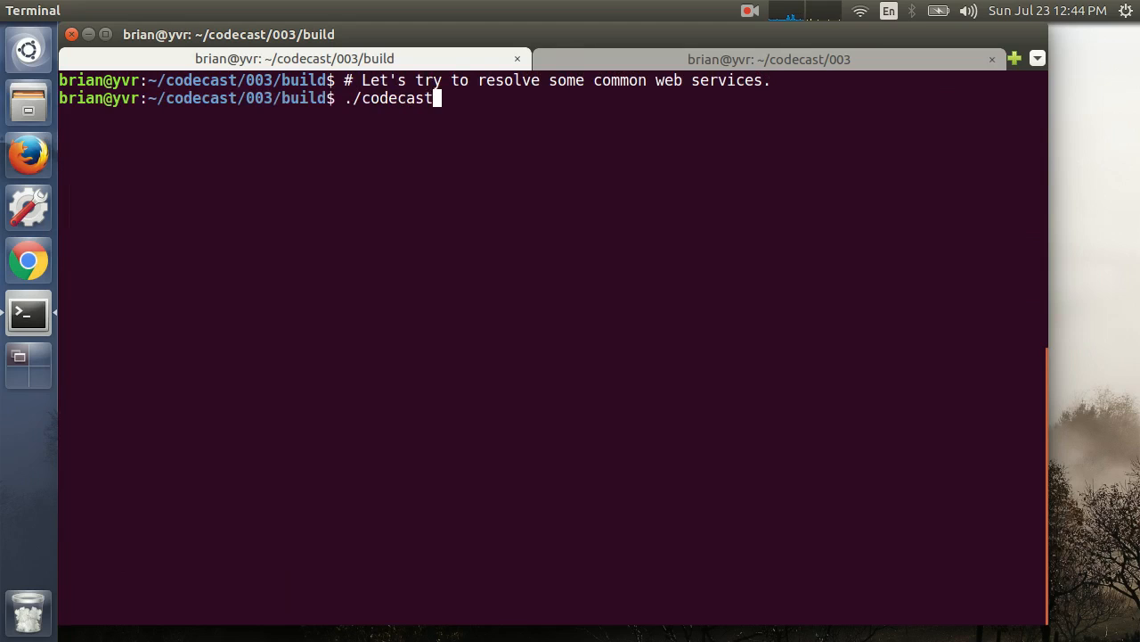
text(003_resolver --domain=google.com --service=http)
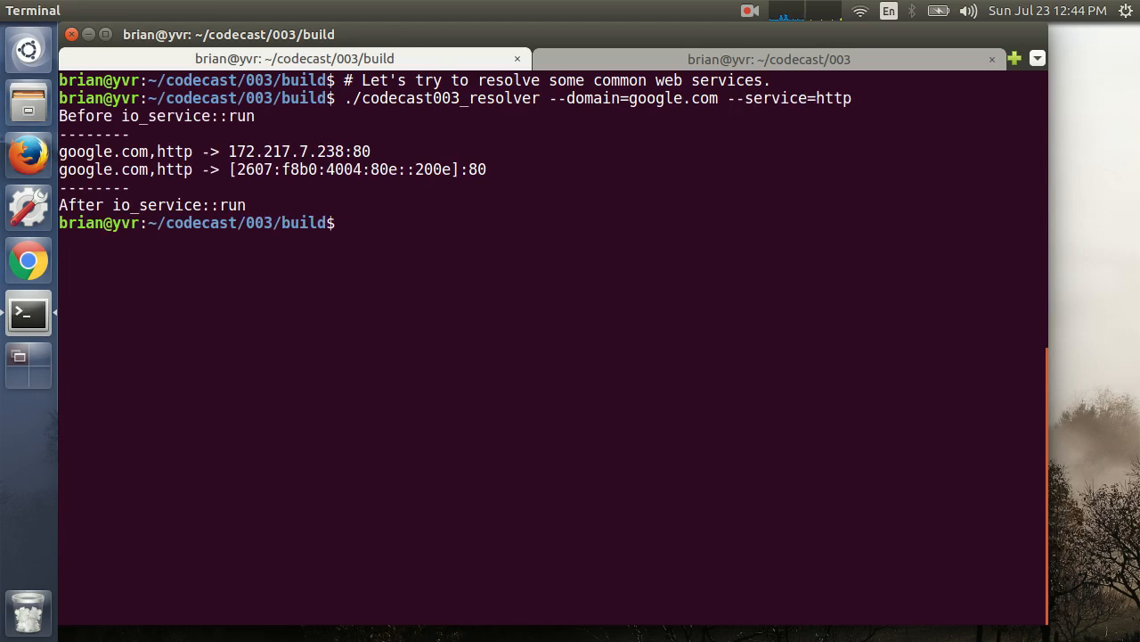
text(./codecast003_resolver --domain=google.com --service=https)
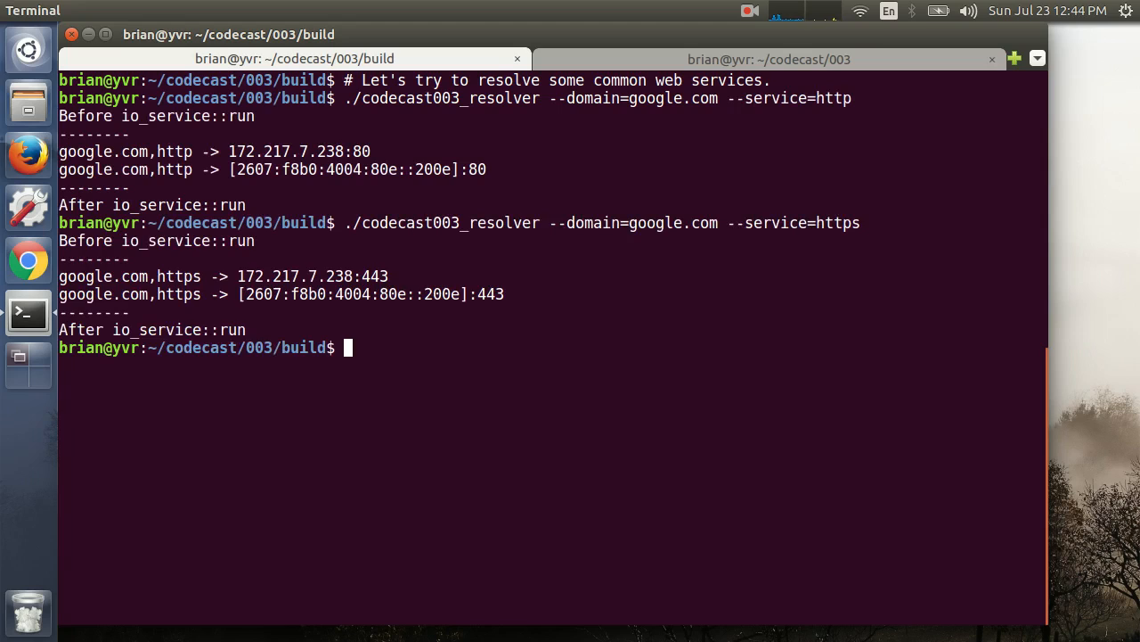
Note that service names yield correct ports, then resolve google.com gopher, facebook.com and newyorktimes.com https.
text(# Note that)
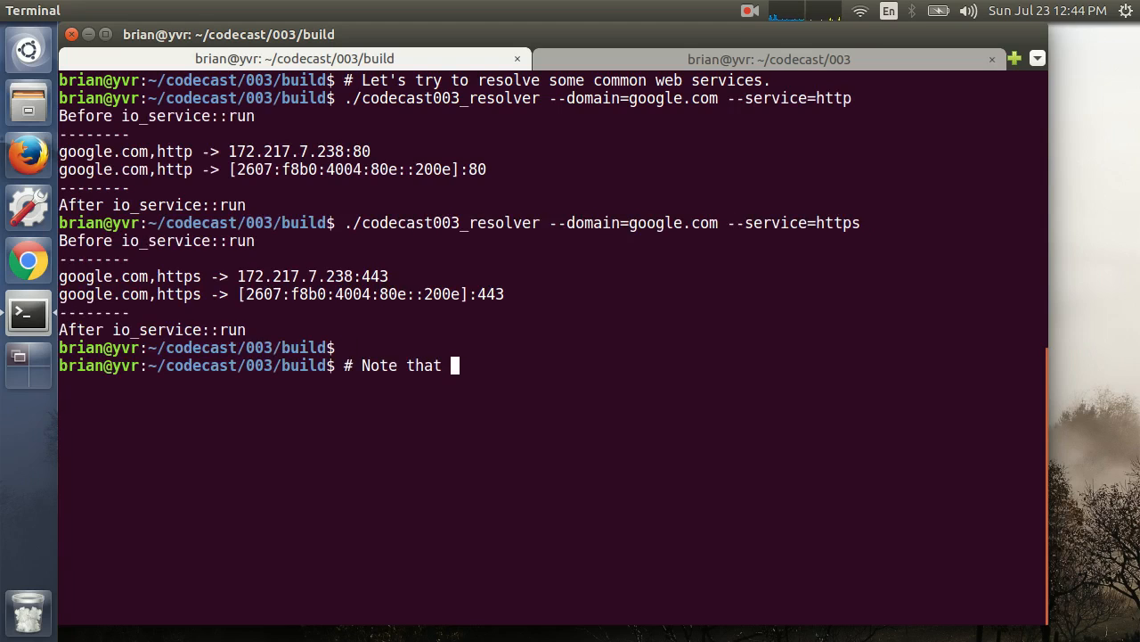
text(since we're providing a service name, the resolver will)
text(# retur)
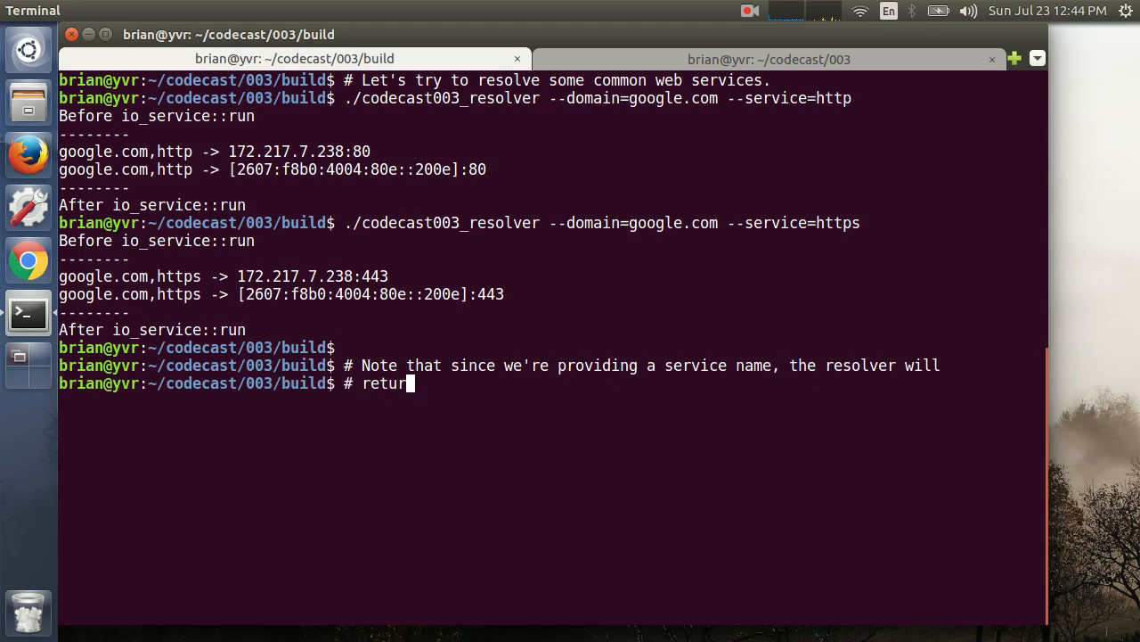
text(n the correct port number as well!)
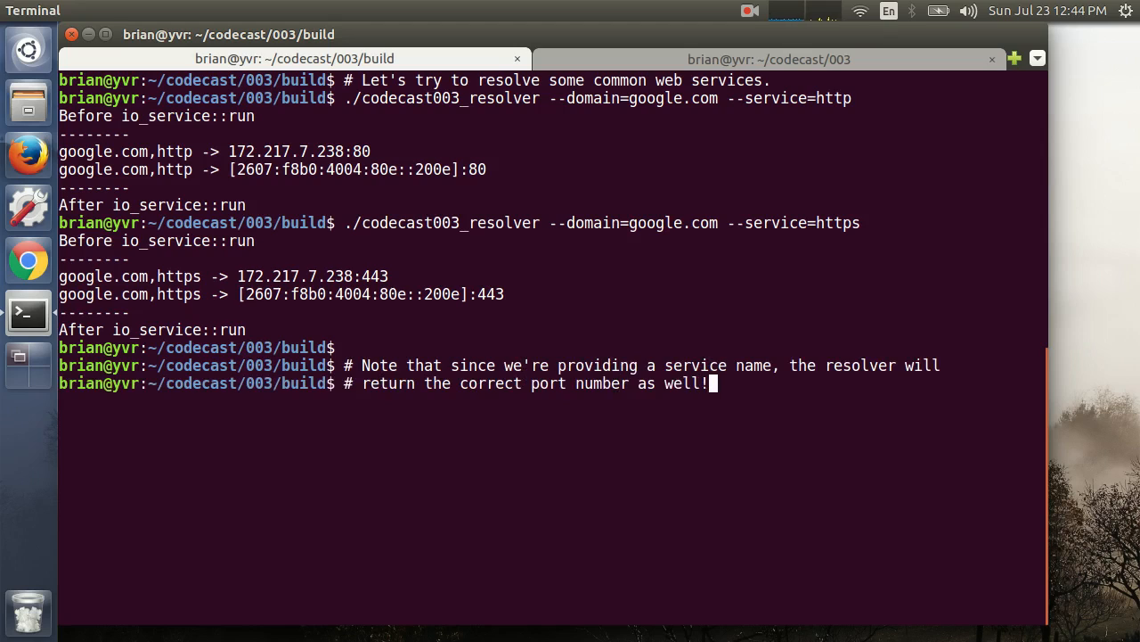
text(./codecast003_reso)
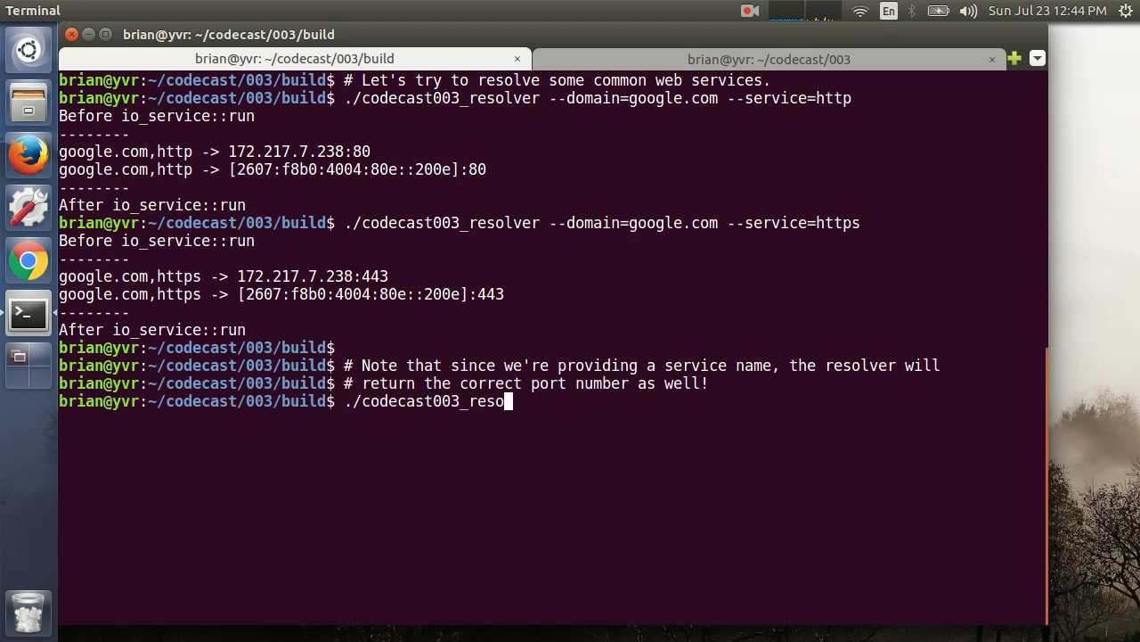
text(lver --domain=google.com --service=gopher)
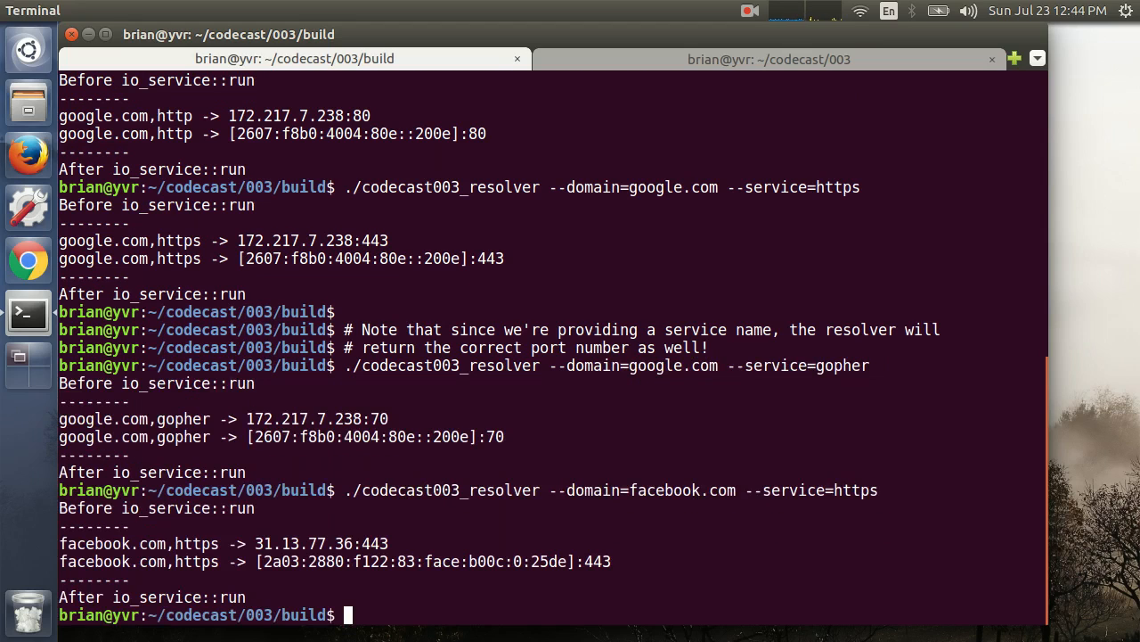
text(./codecast003_resolve)
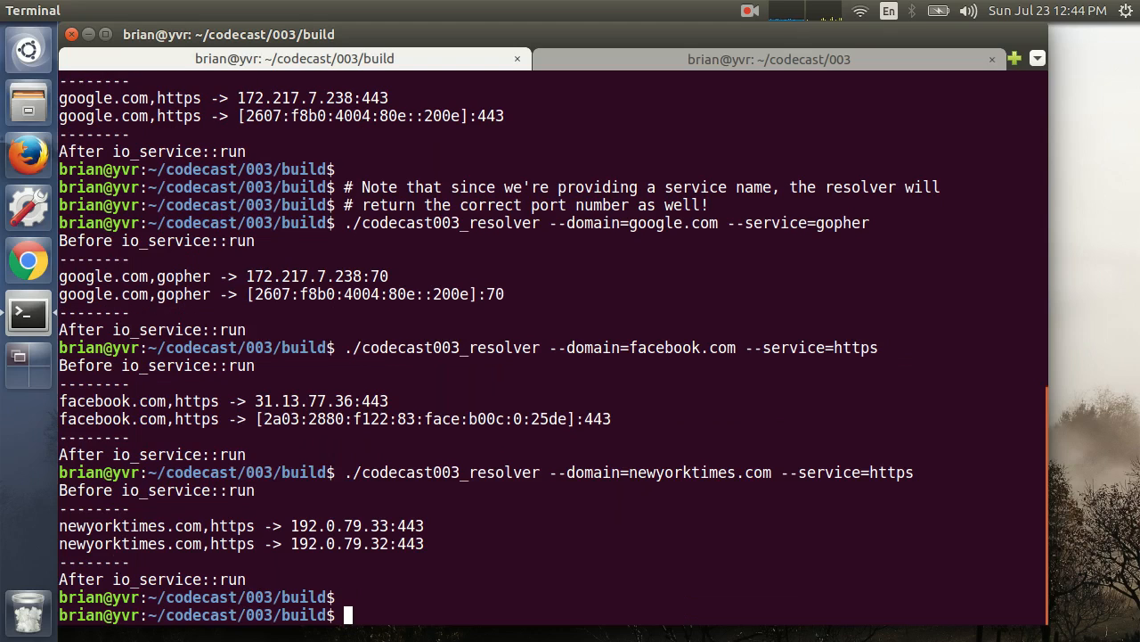
Resolve example.local to show host-not-found, then comment that the resolver needs timeouts.
text(# One final th)
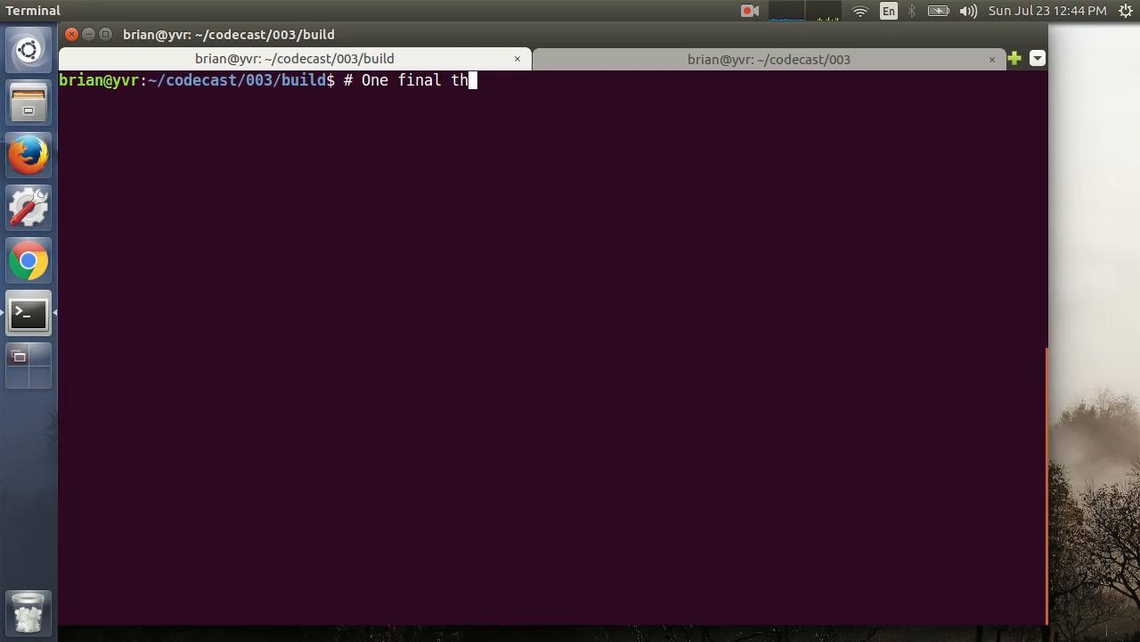
text(ing... What happens when the remote host takes a long)
text(# time to respond?)
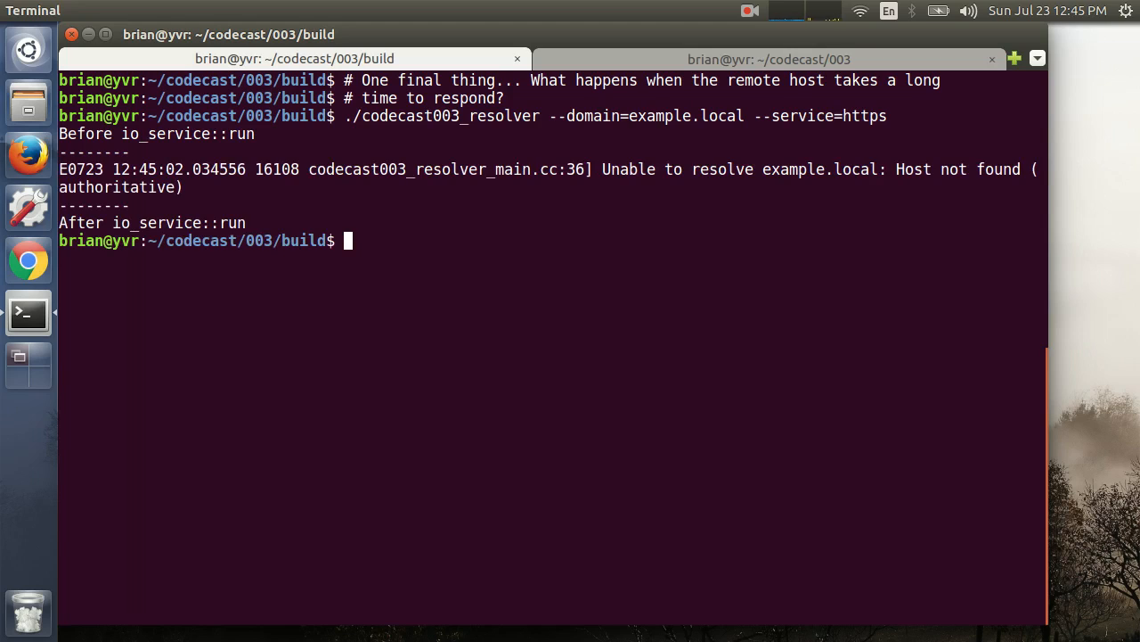
text(# We need a resolv)
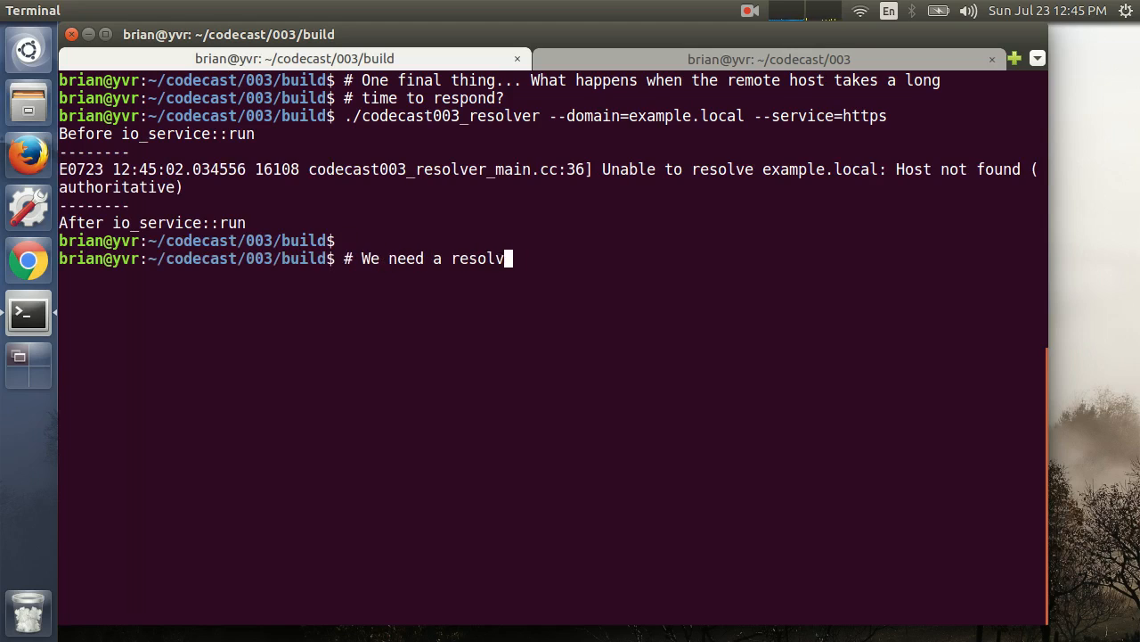
text(er that can time out when an operat)
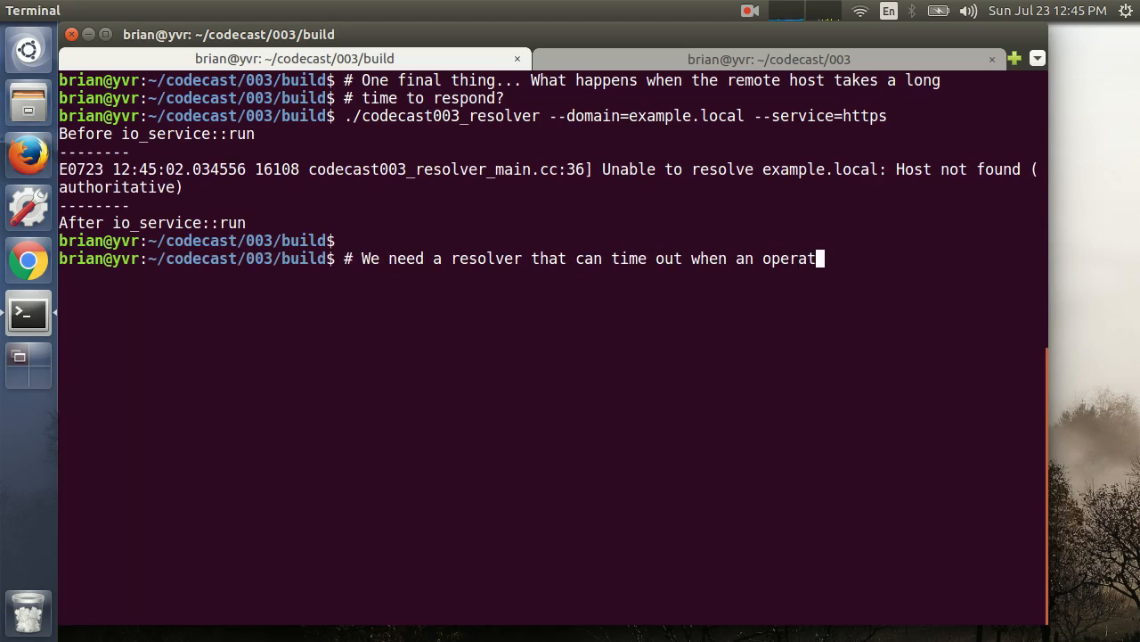
text(ion takes too long.)
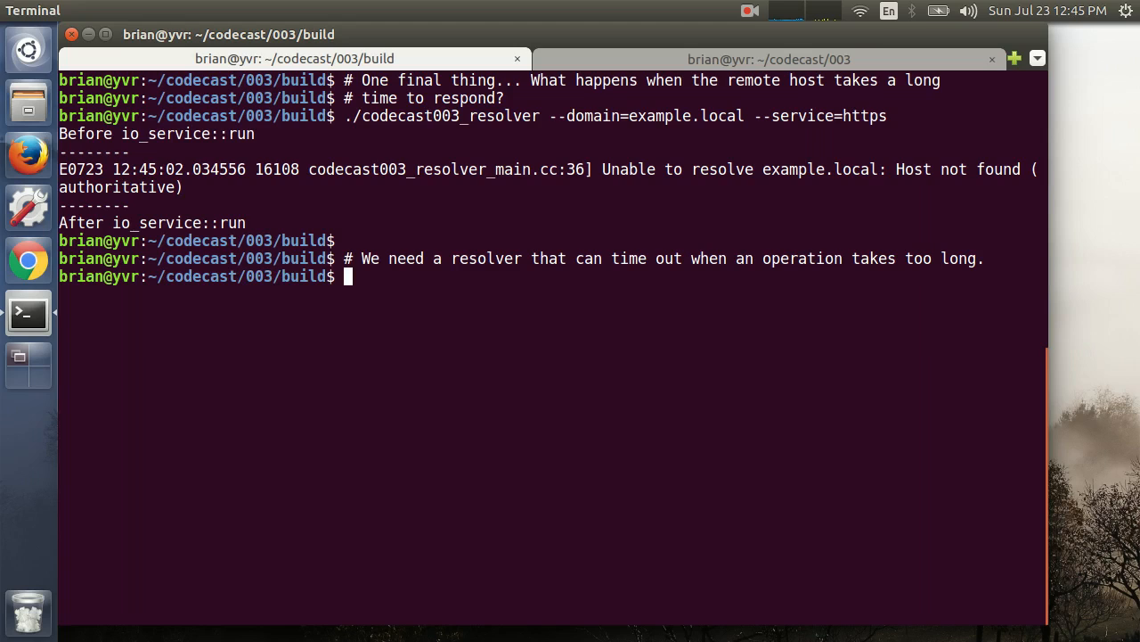
Write closing comments teasing concurrent resolver requests and thanking viewers.
text(# Stay tuned, we'll cover co)
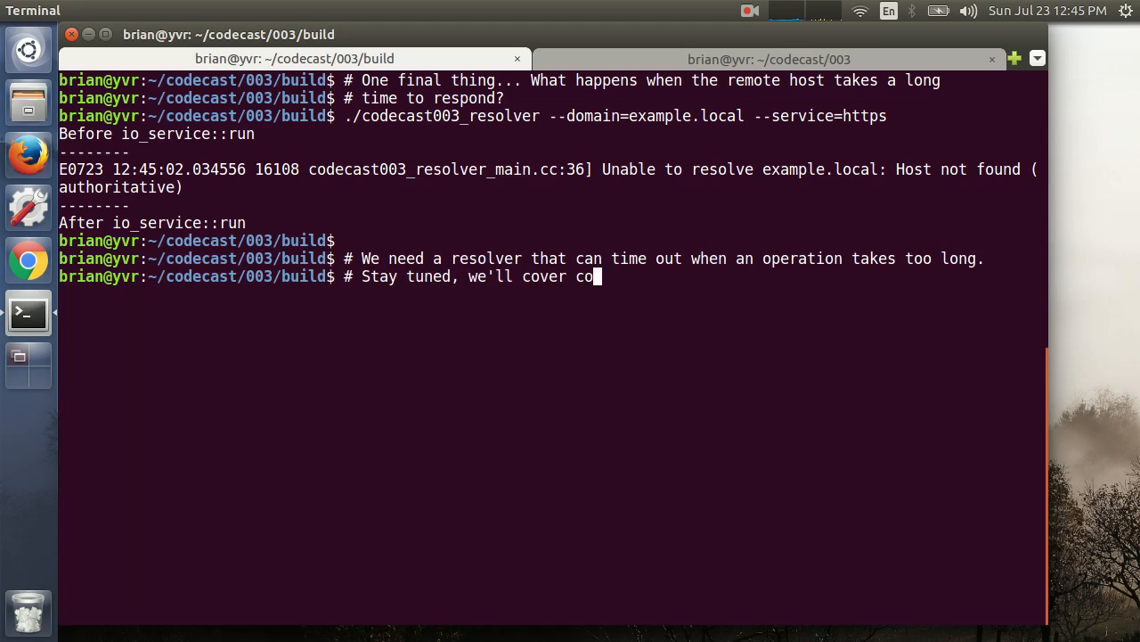
text(ncurrent resolver requests, timeouts and)
text(# more next time.)
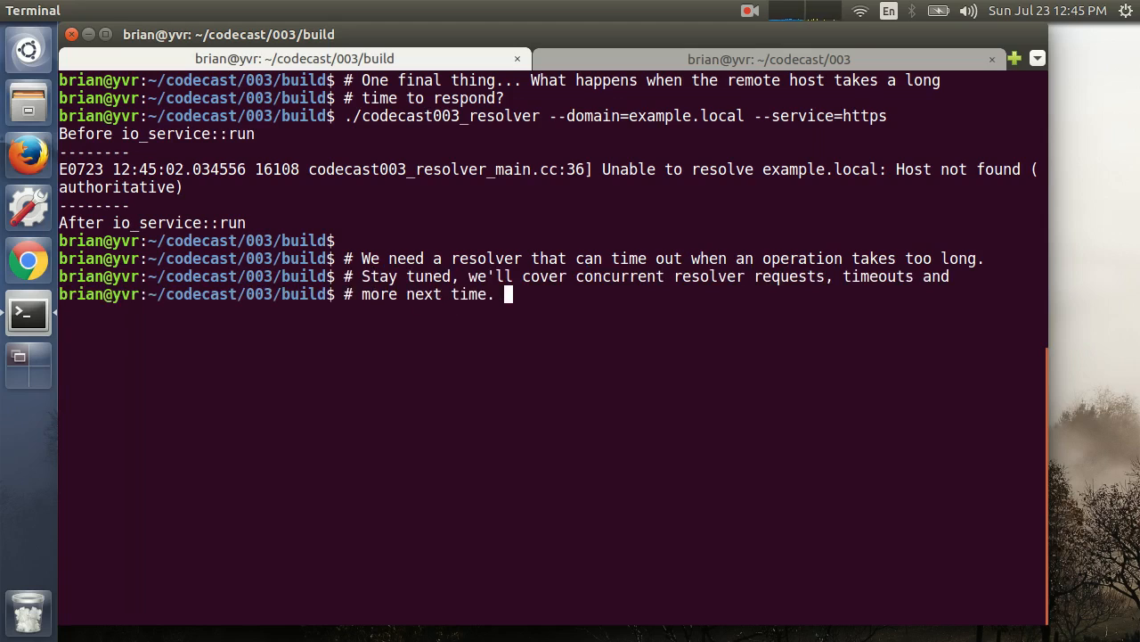
text(Thanks for watching and don't)
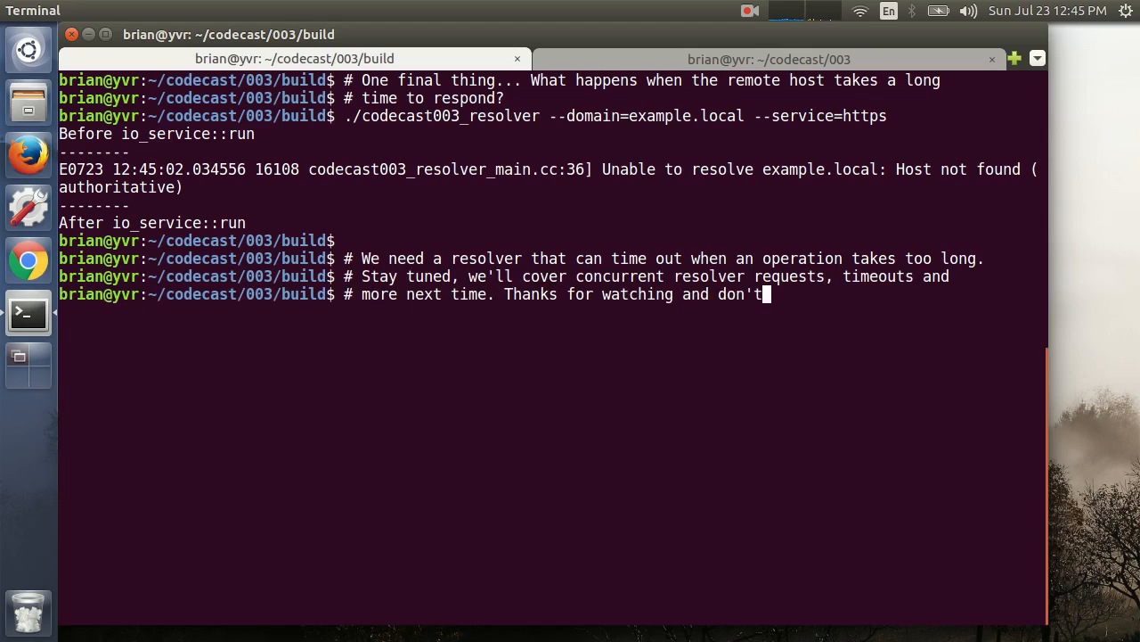